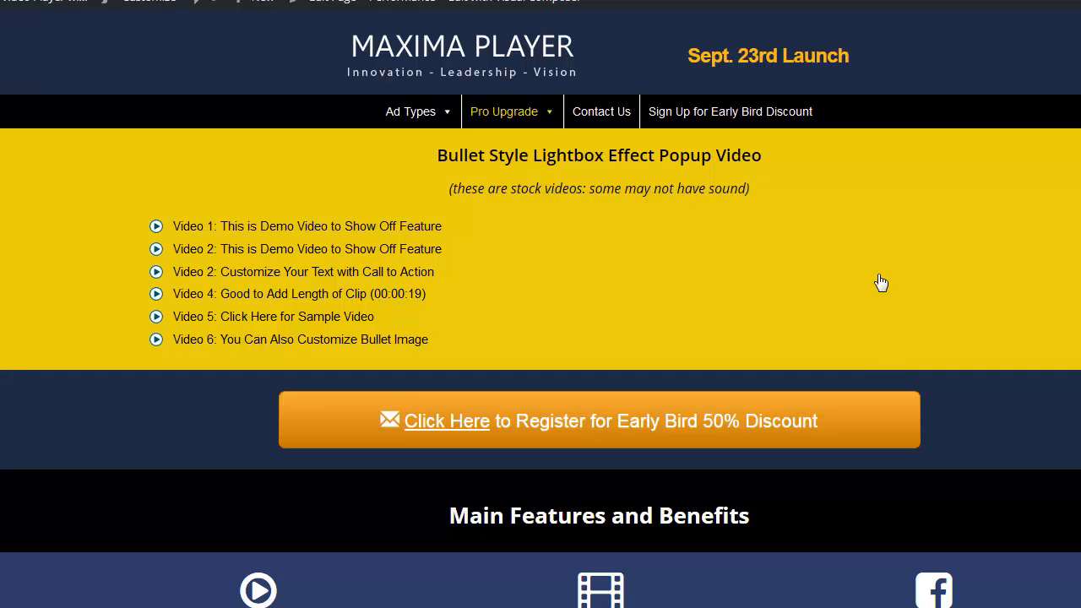
mouse_move(539, 161)
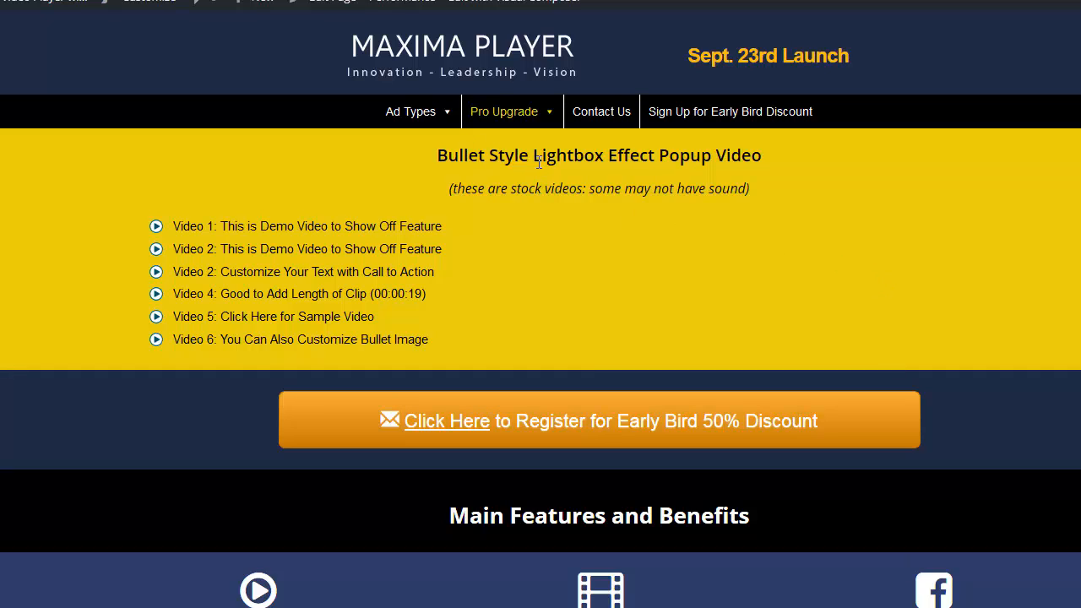
mouse_move(385, 180)
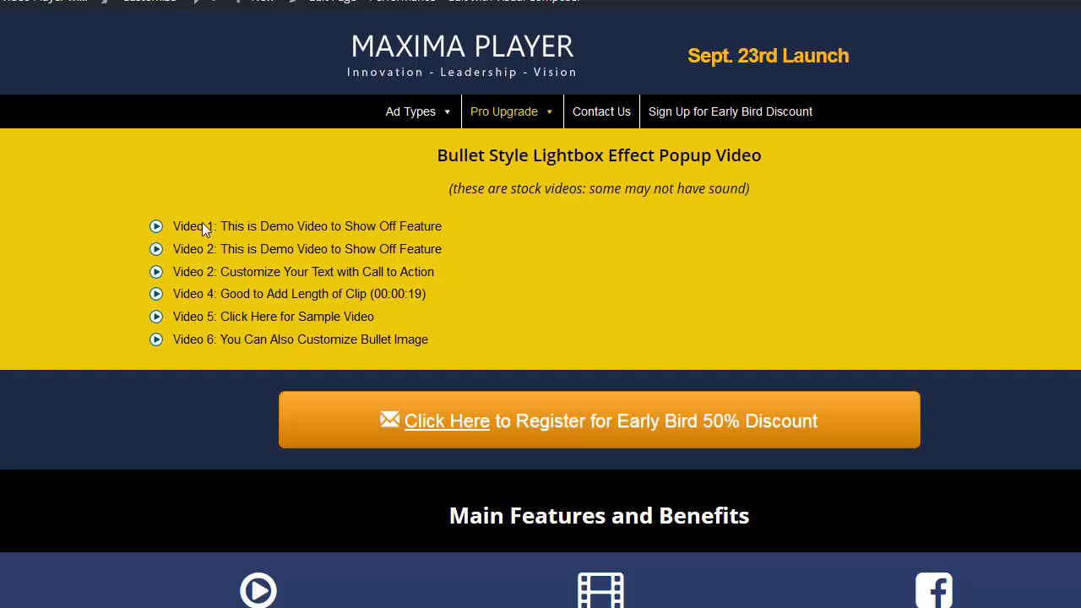
mouse_move(185, 235)
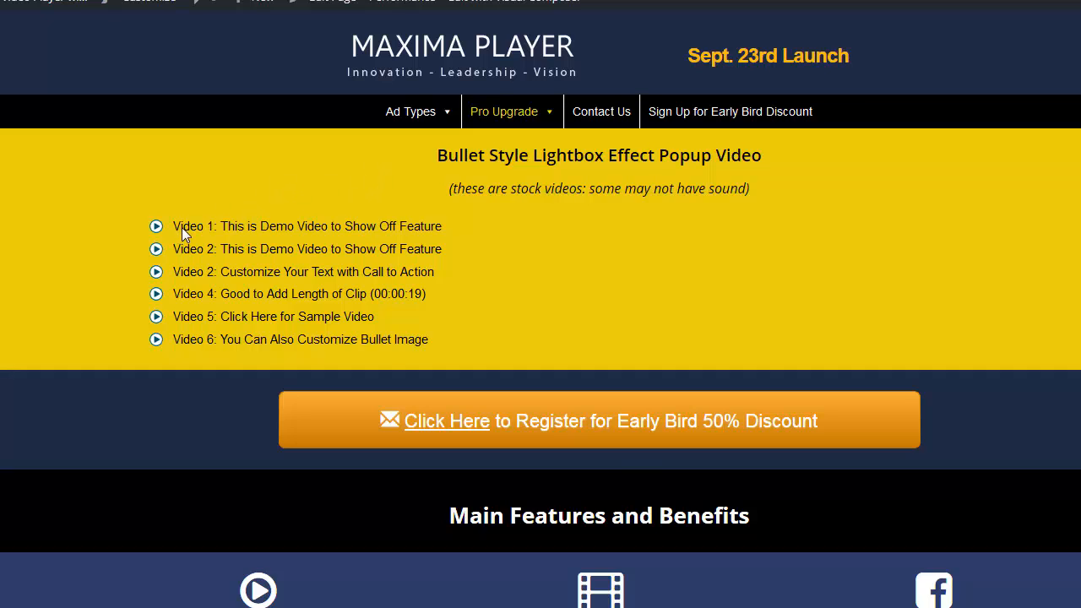
mouse_move(253, 220)
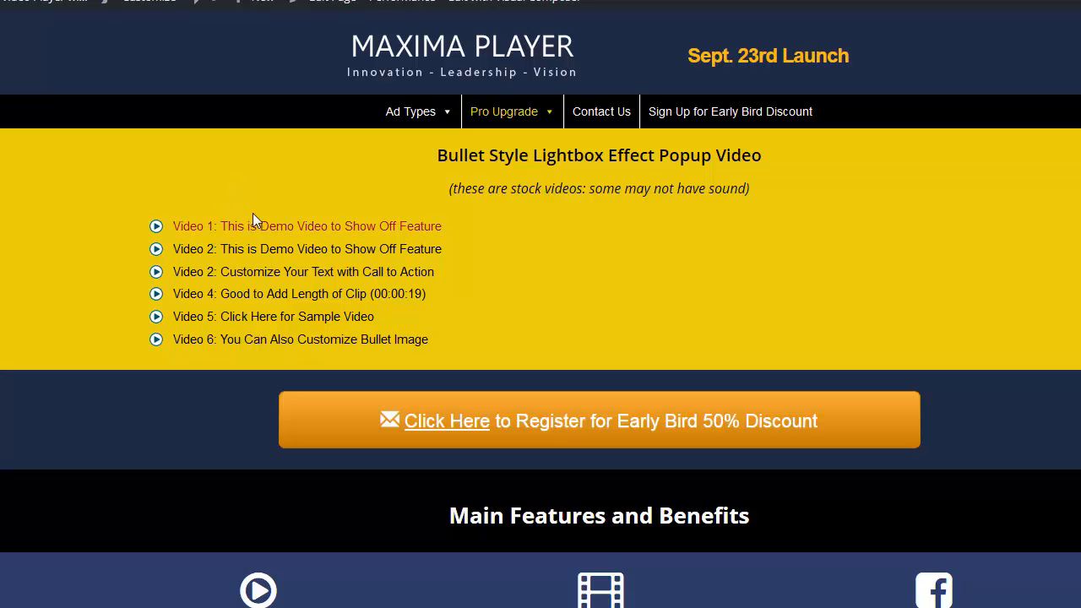
mouse_move(213, 233)
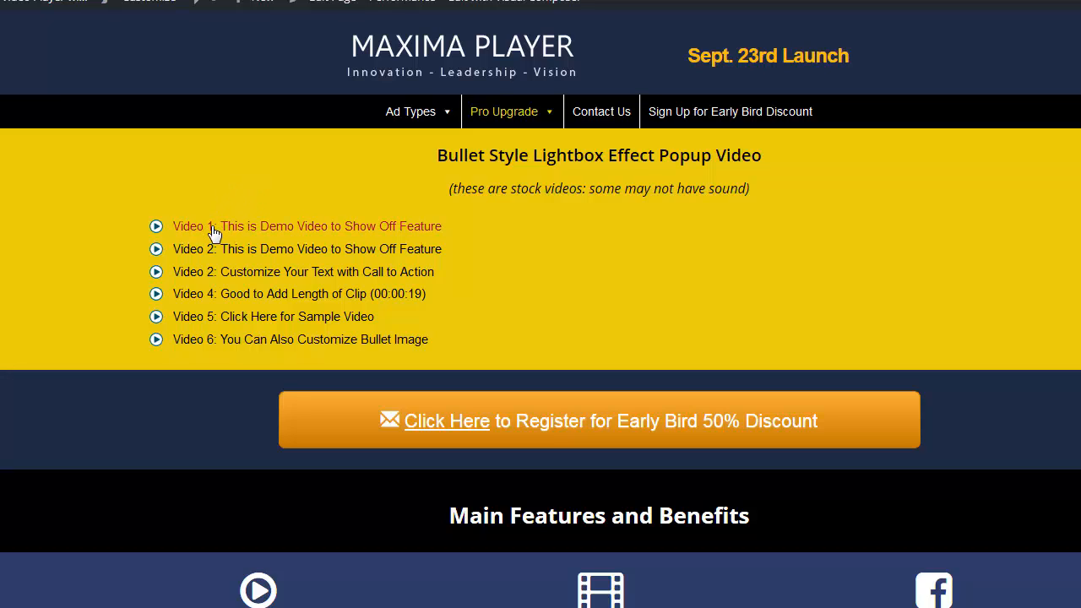
mouse_move(310, 223)
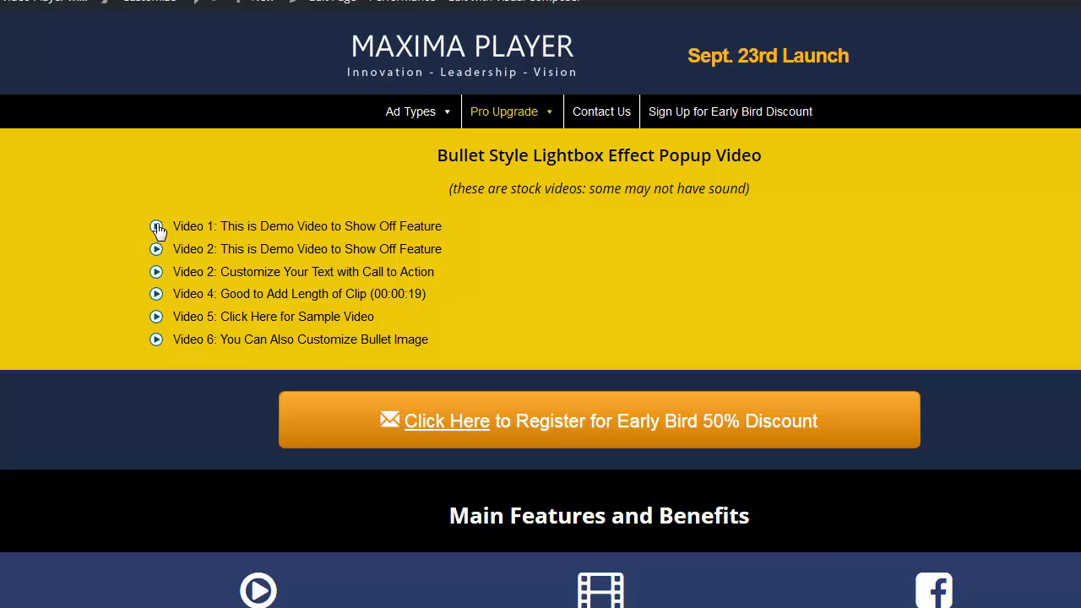
mouse_move(157, 327)
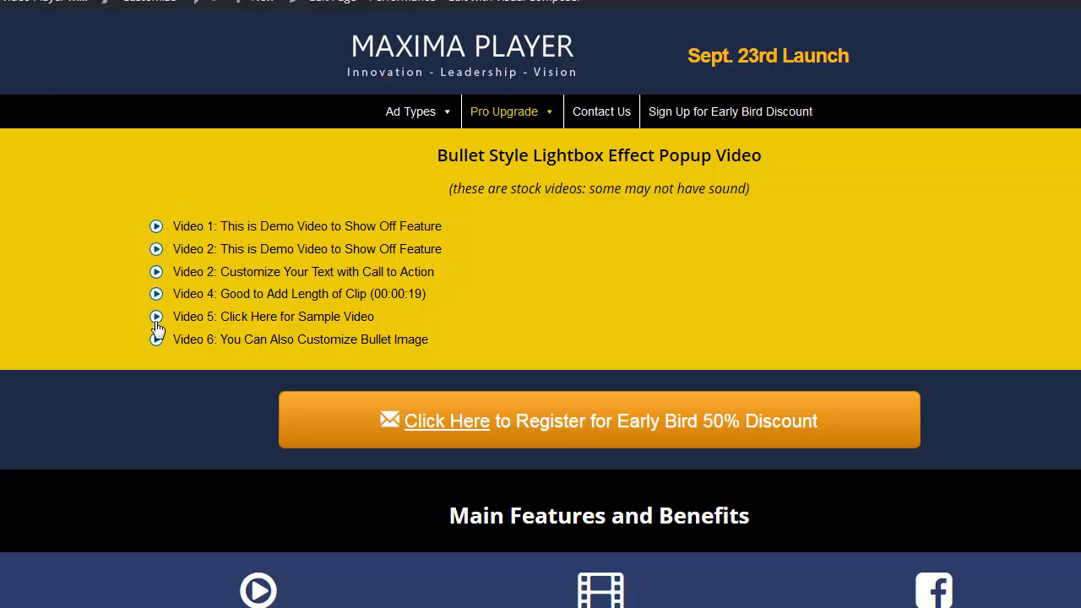
mouse_move(144, 289)
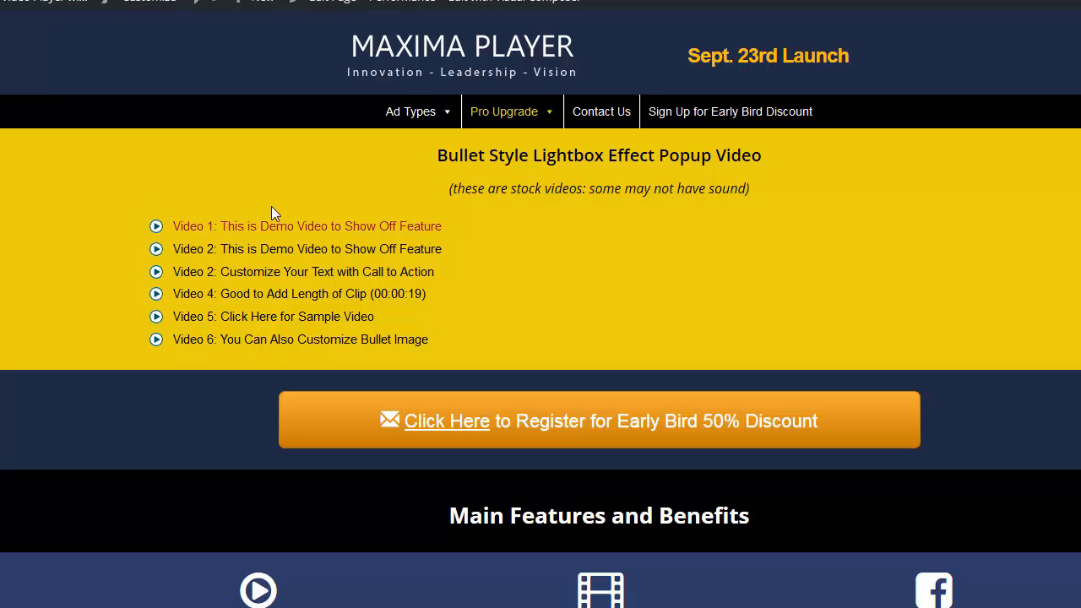
mouse_move(302, 235)
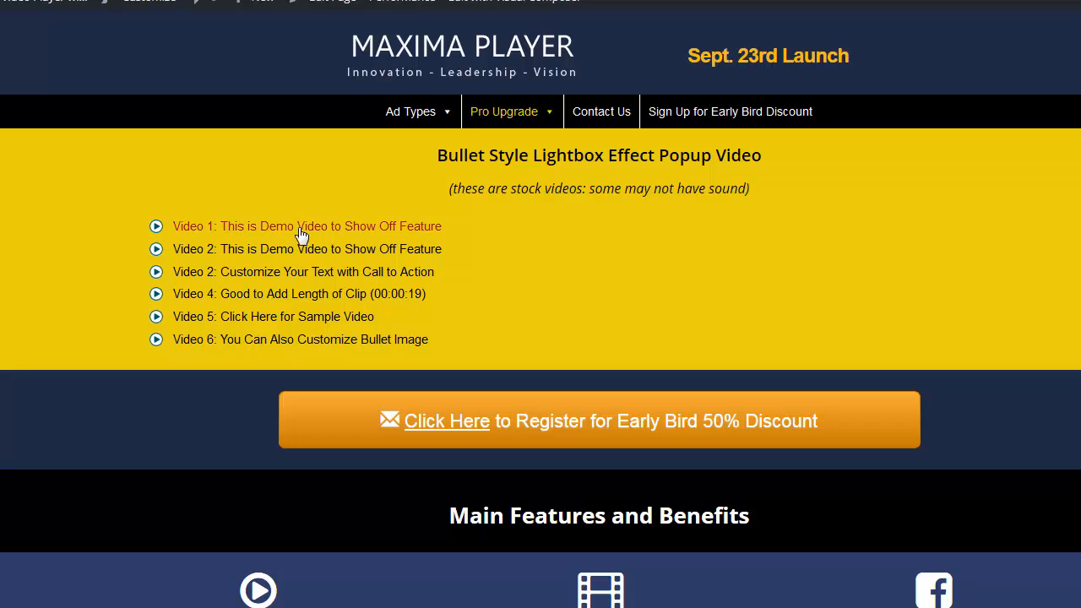
mouse_move(330, 230)
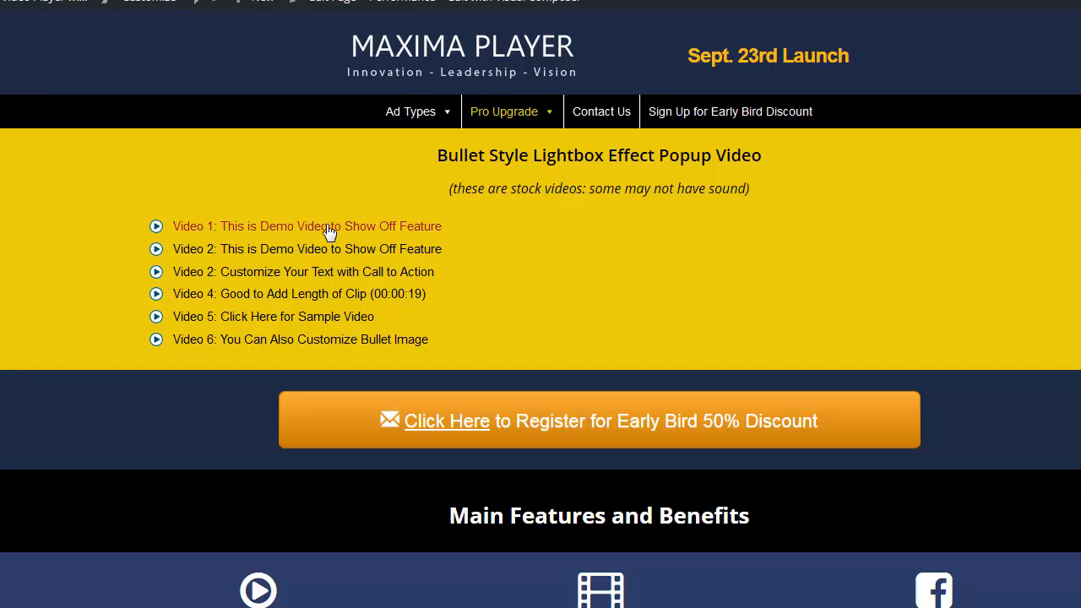
mouse_move(319, 212)
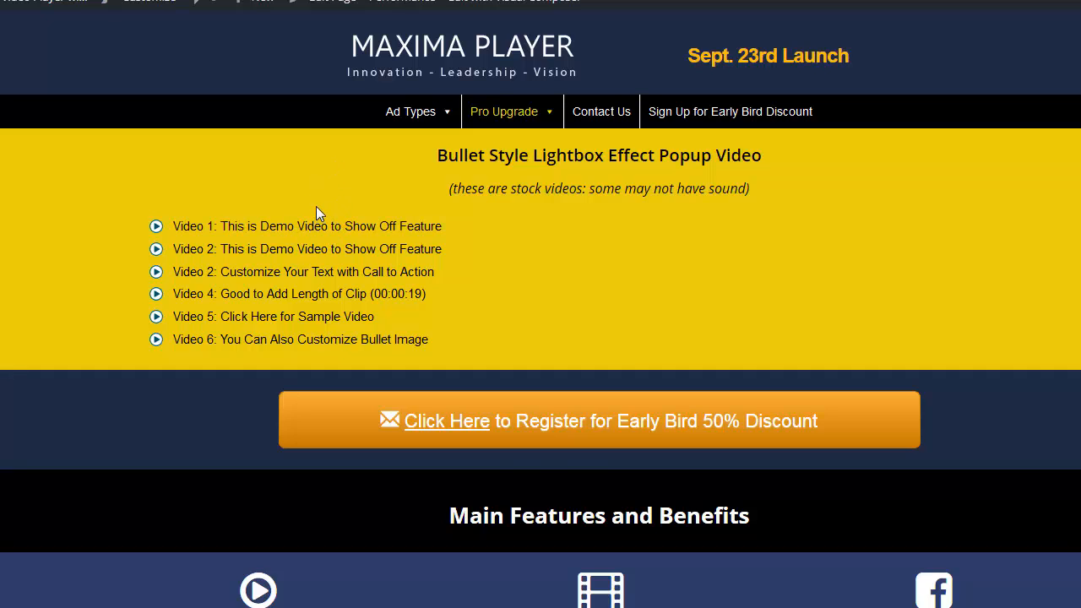
mouse_move(304, 233)
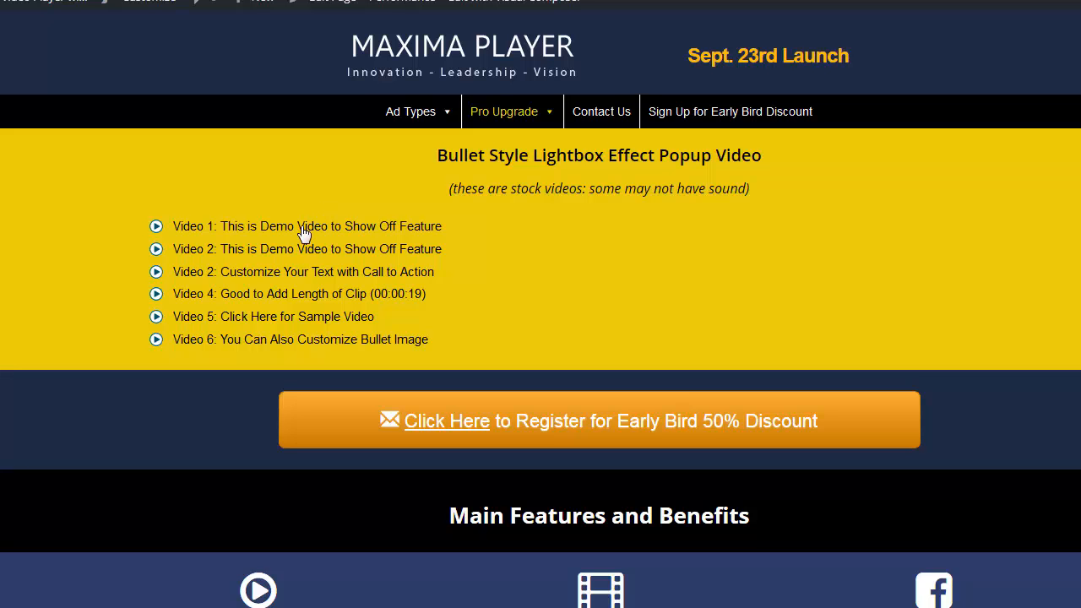
Launch the first demo video's lightbox popup from its 'Video 1' bullet link.
click(306, 226)
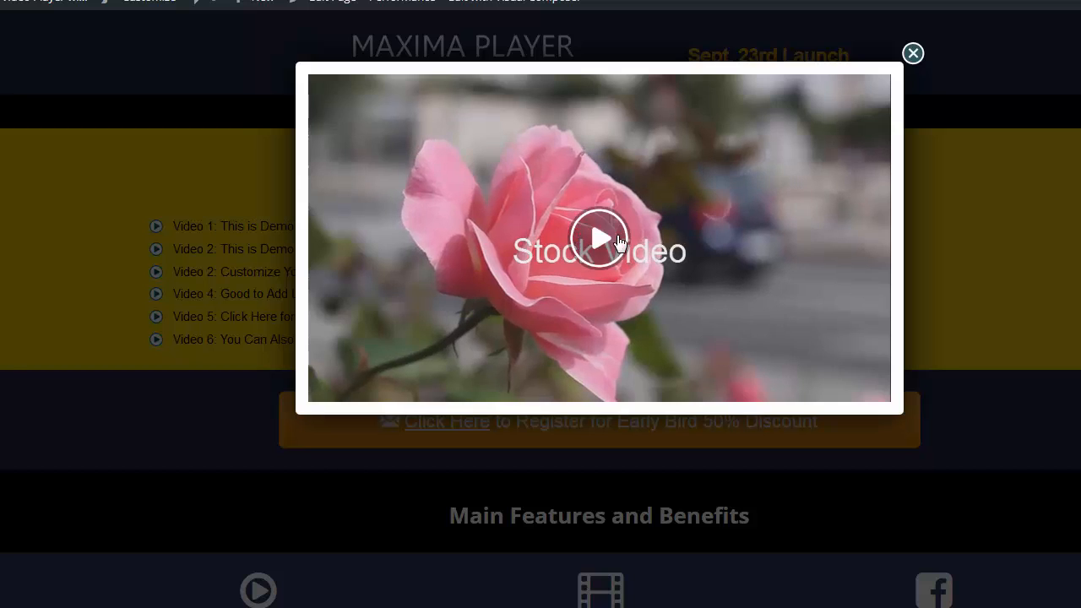
mouse_move(362, 374)
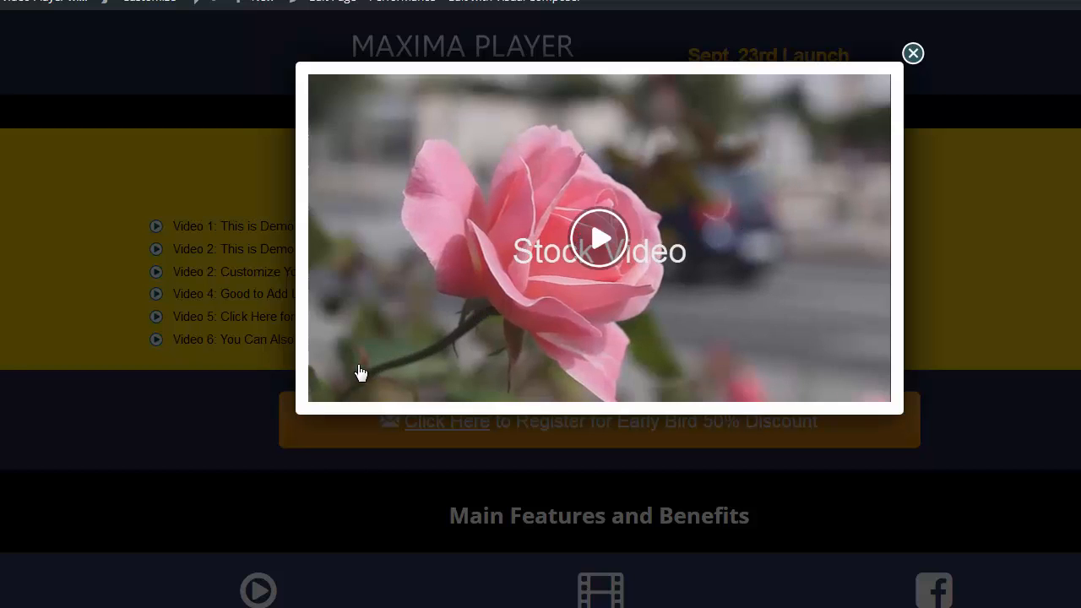
mouse_move(377, 278)
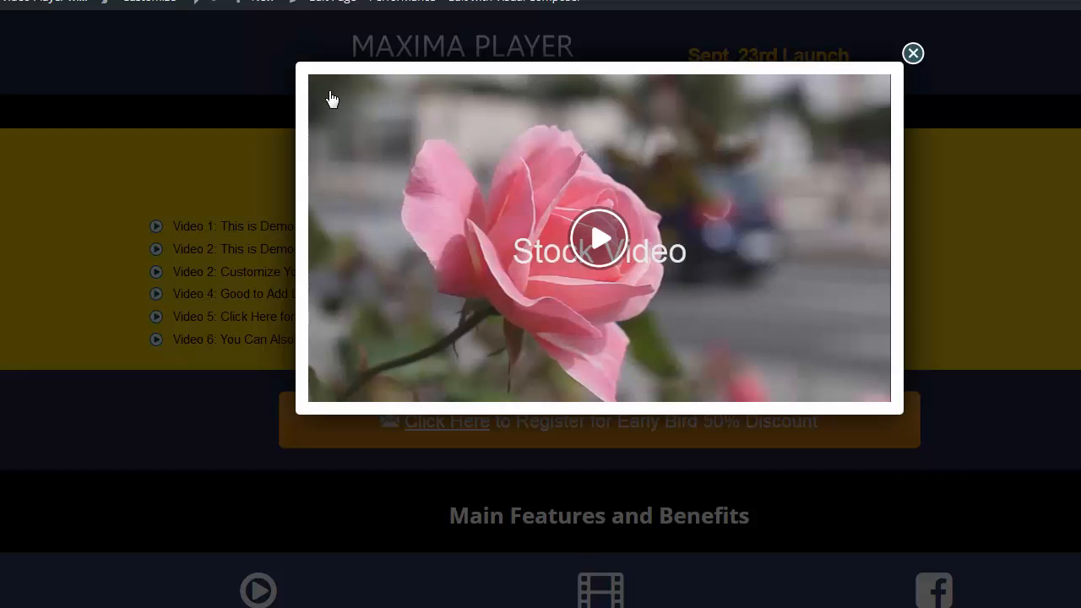
mouse_move(351, 104)
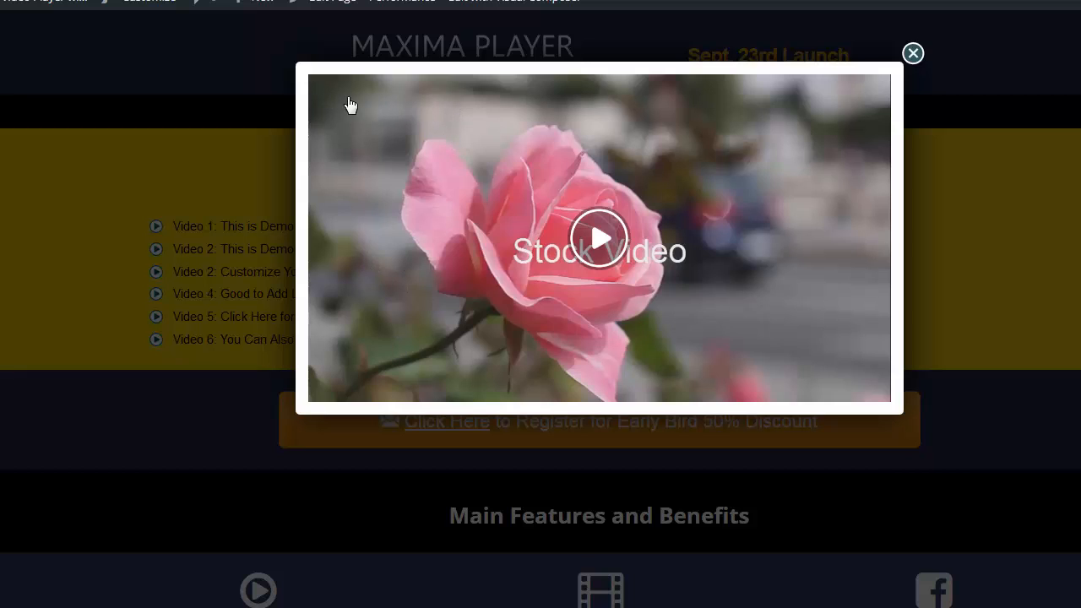
mouse_move(612, 196)
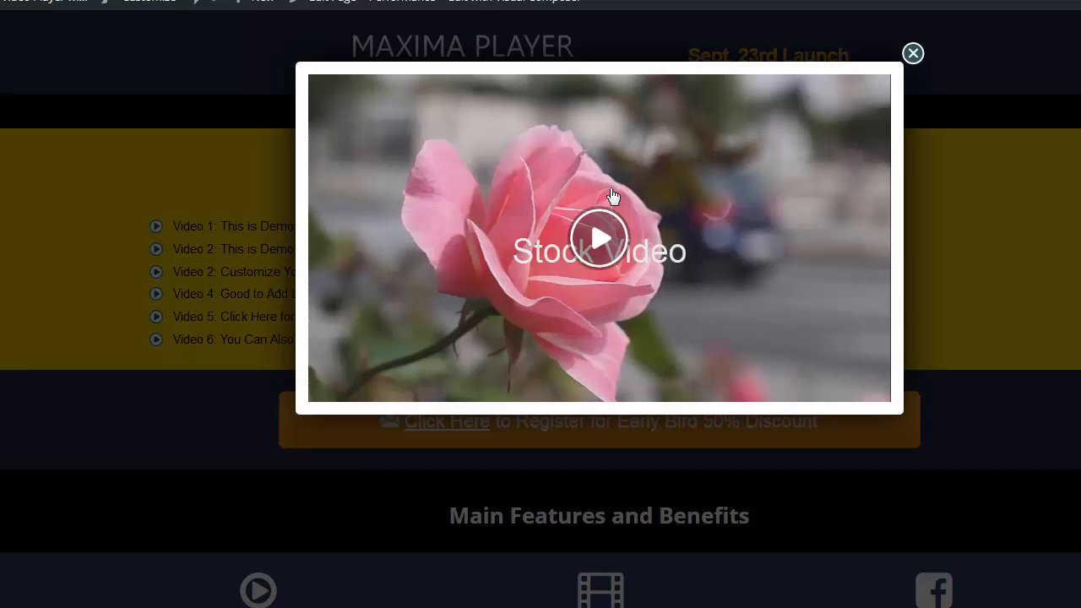
mouse_move(838, 155)
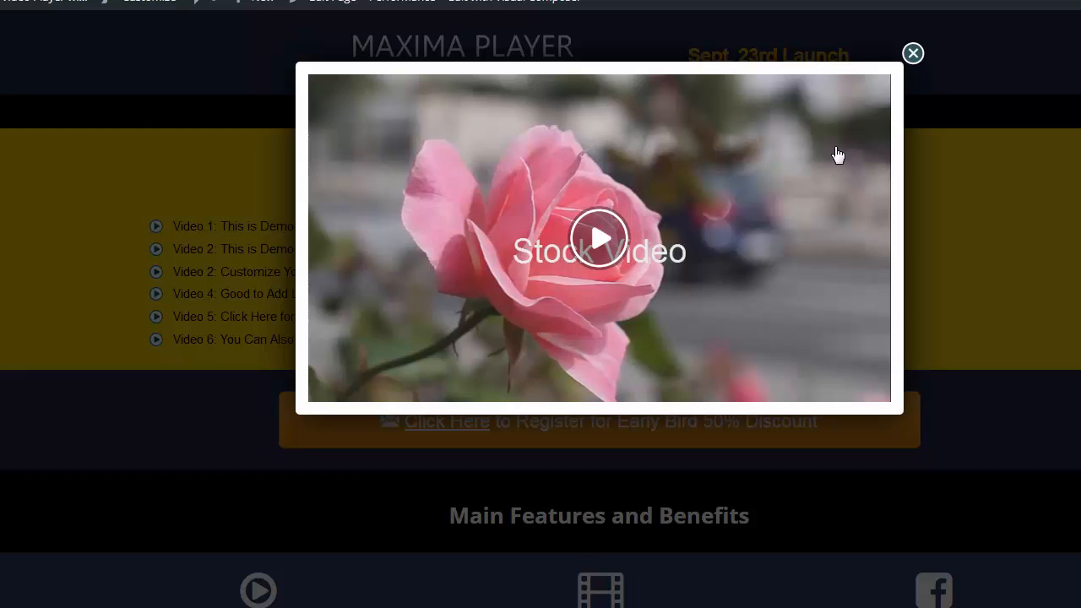
mouse_move(315, 83)
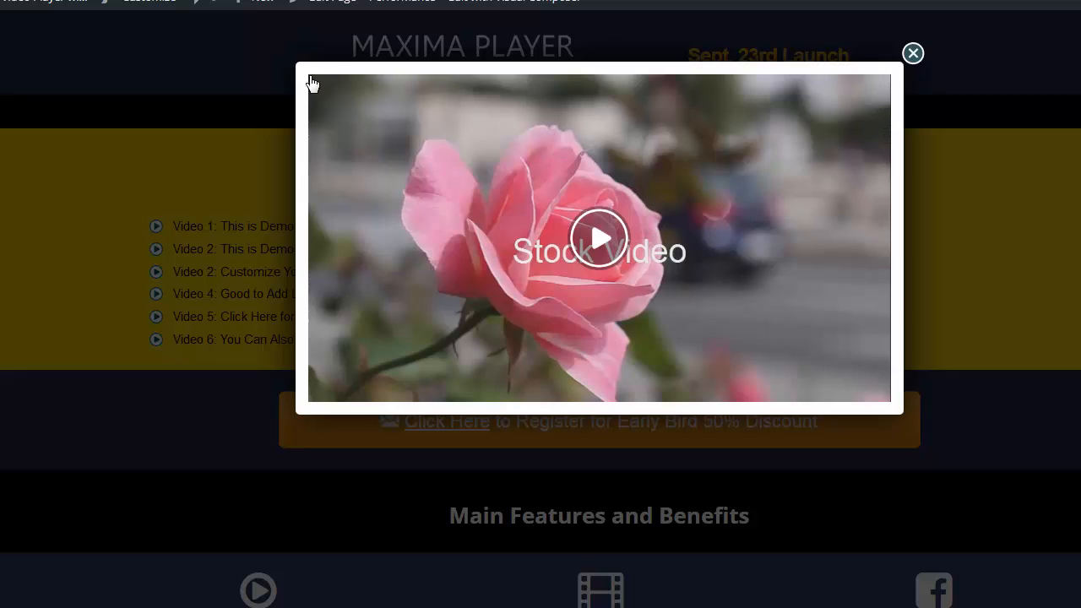
mouse_move(564, 138)
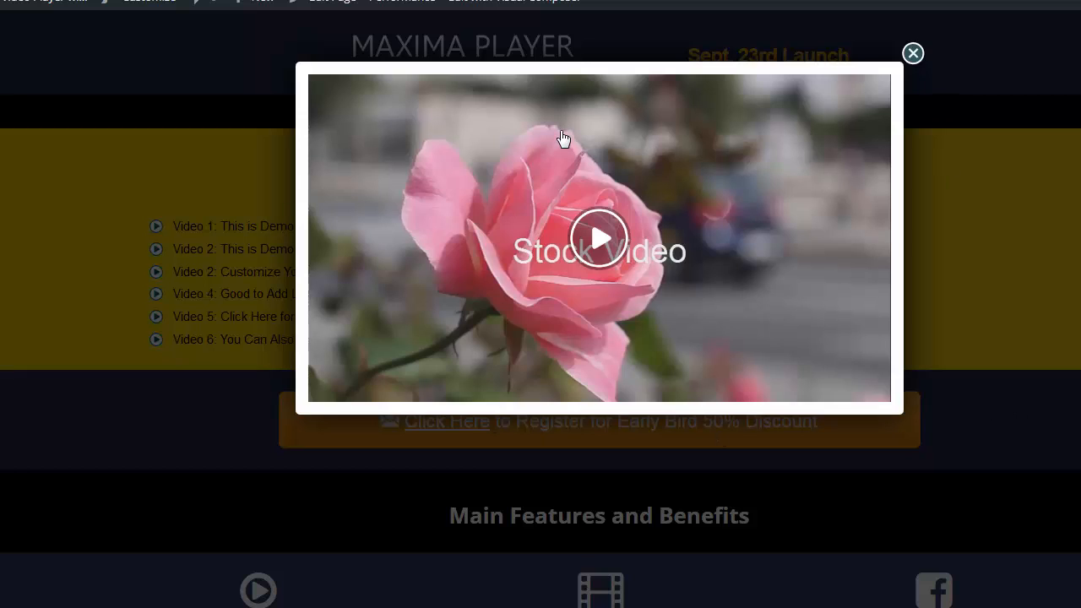
mouse_move(824, 412)
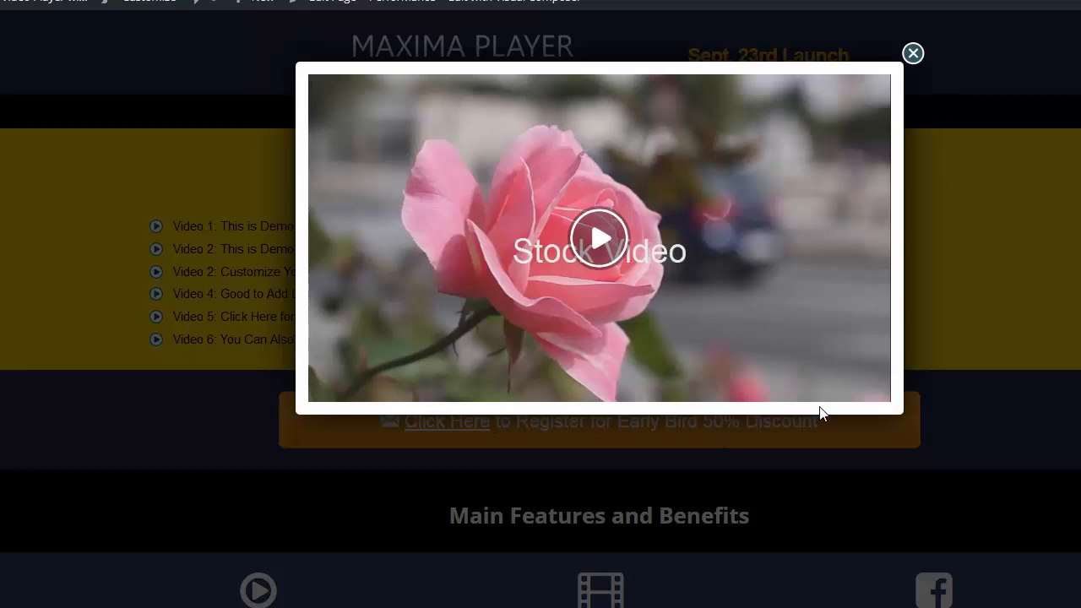
mouse_move(912, 52)
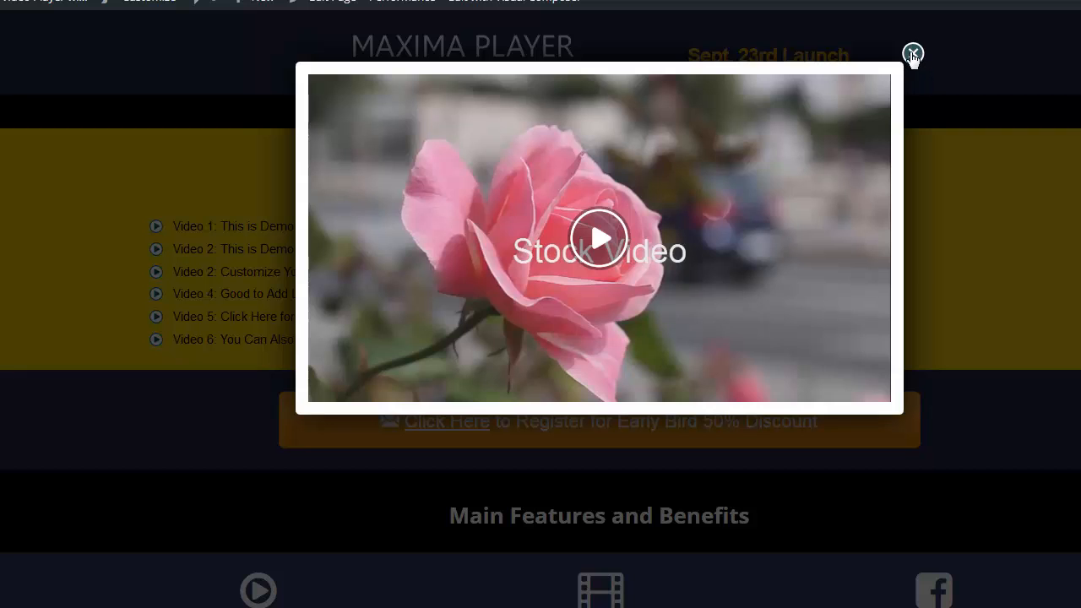
Close the popup and review the self-hosted 'Demo Video Test' entry's options and URLs.
click(912, 53)
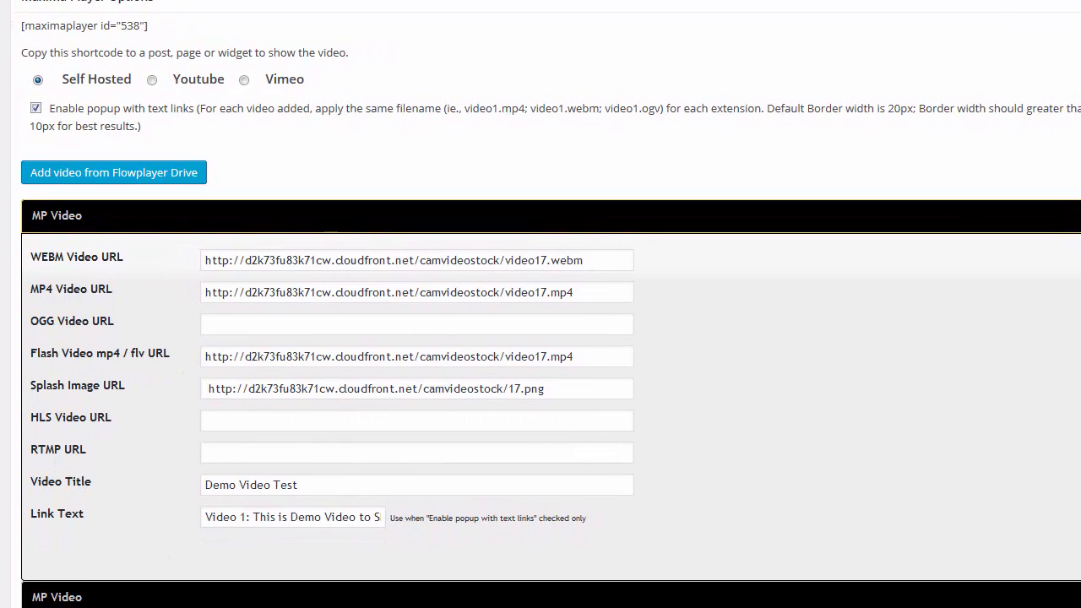
mouse_move(337, 149)
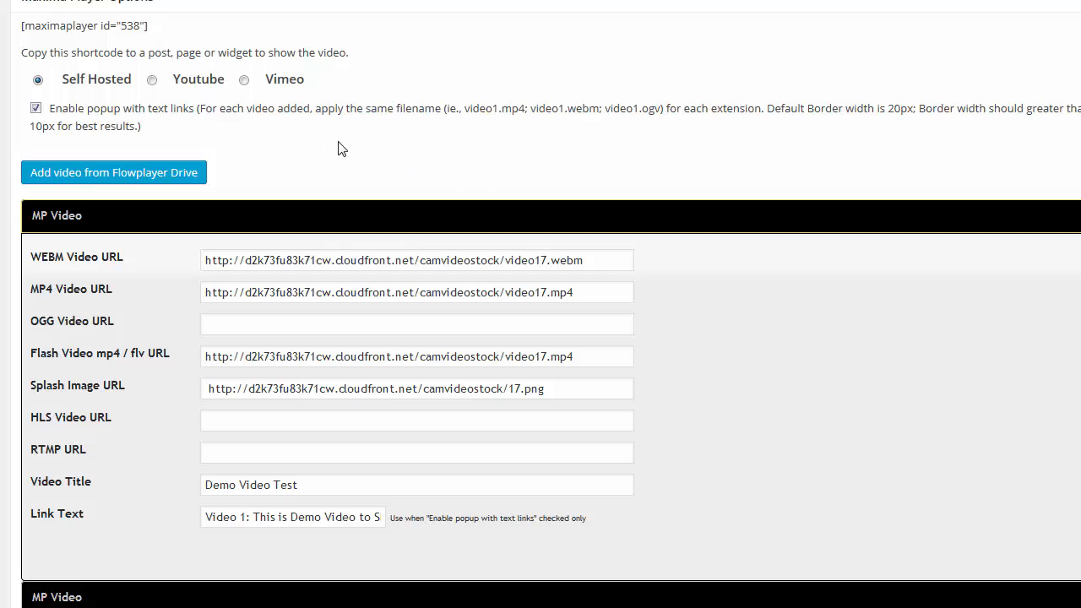
scroll(down, 3)
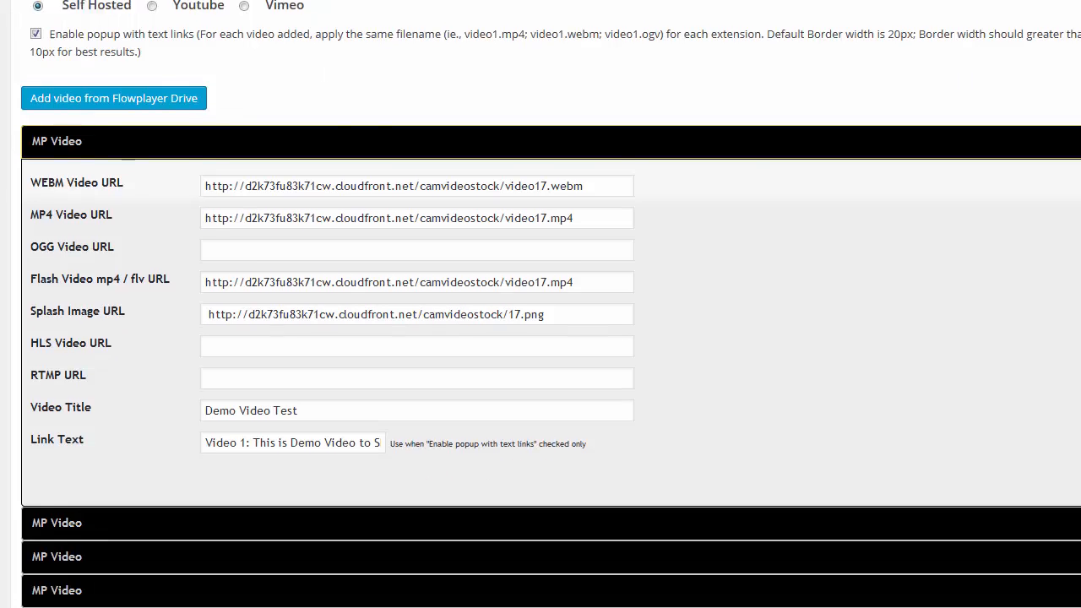
scroll(up, 3)
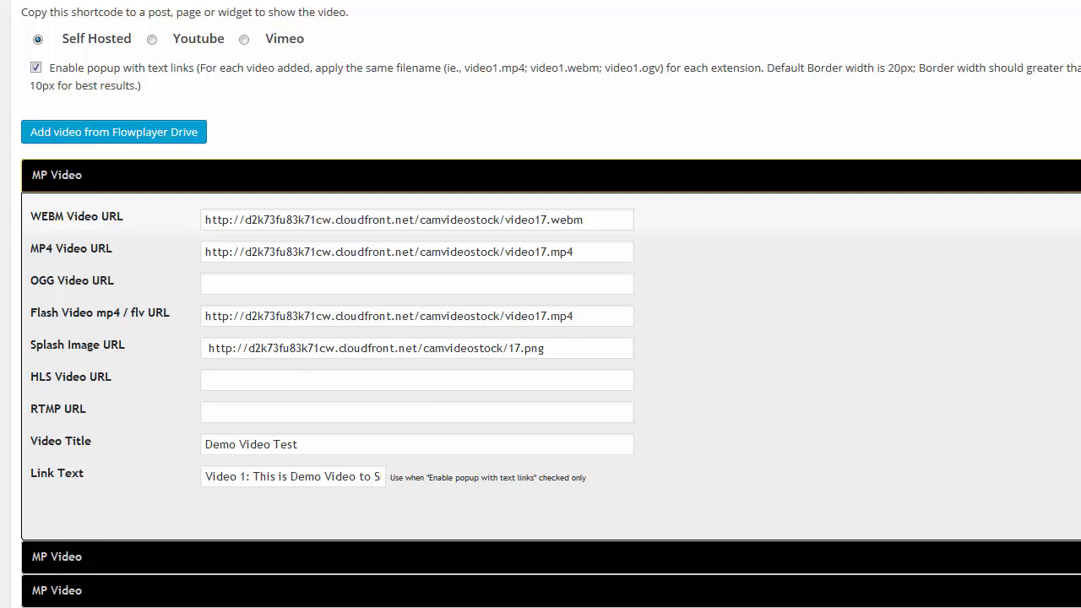
scroll(down, 3)
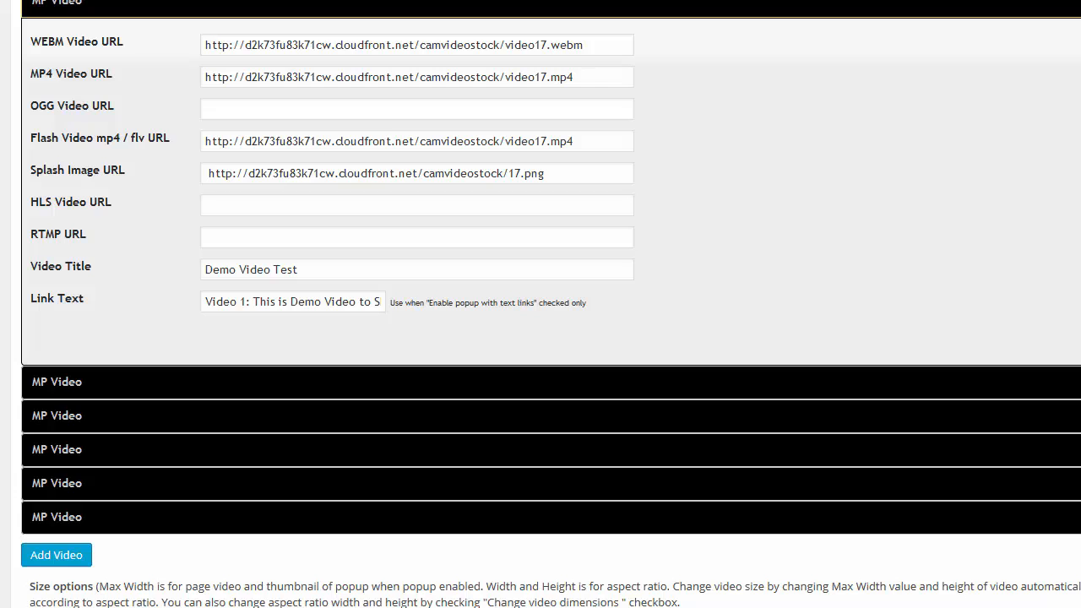
scroll(up, 3)
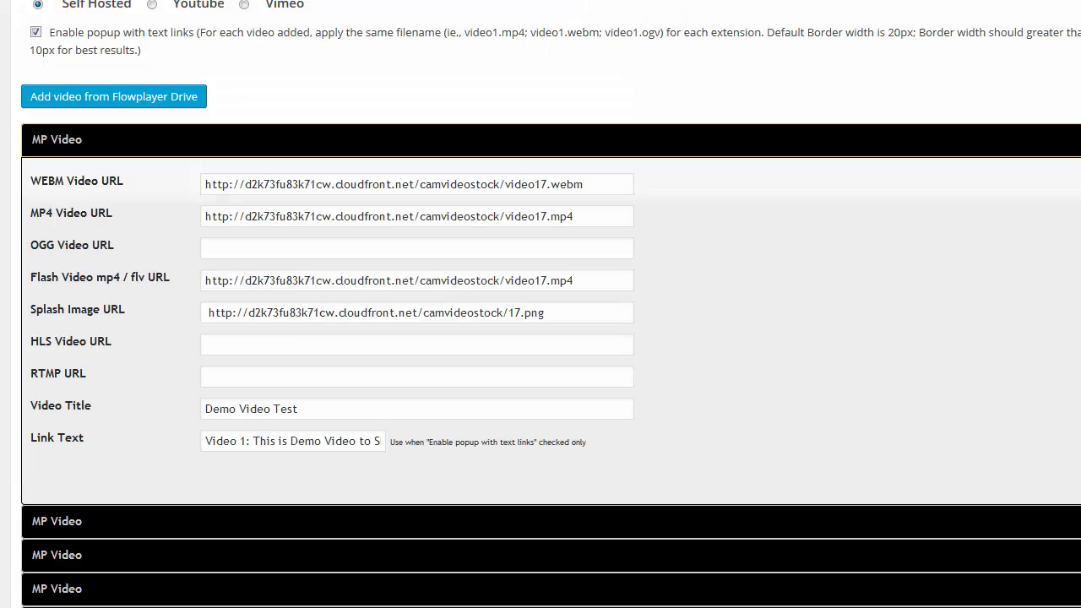
scroll(up, 3)
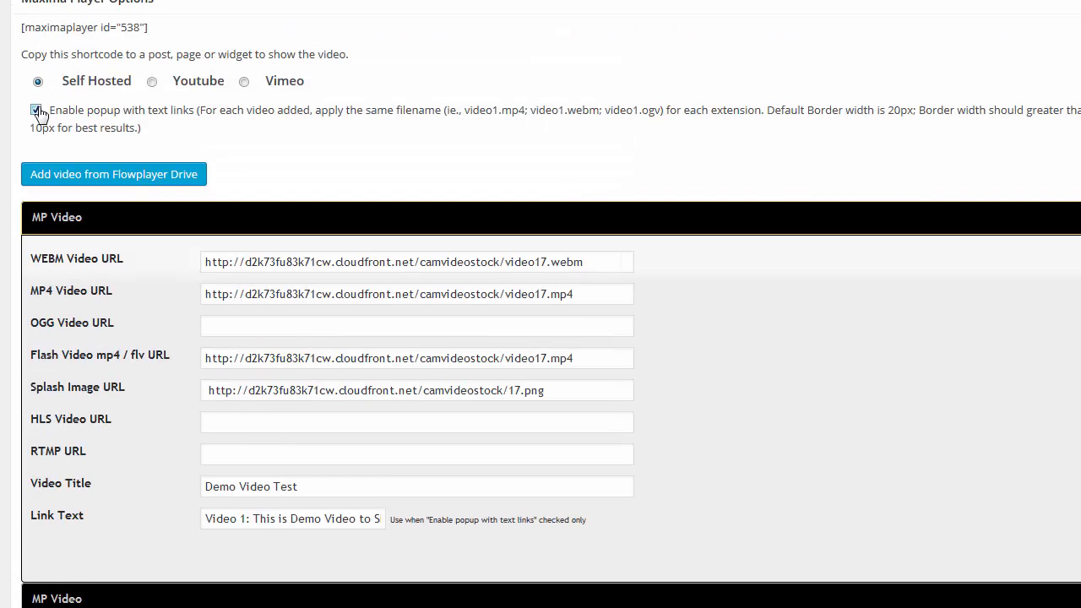
click(37, 110)
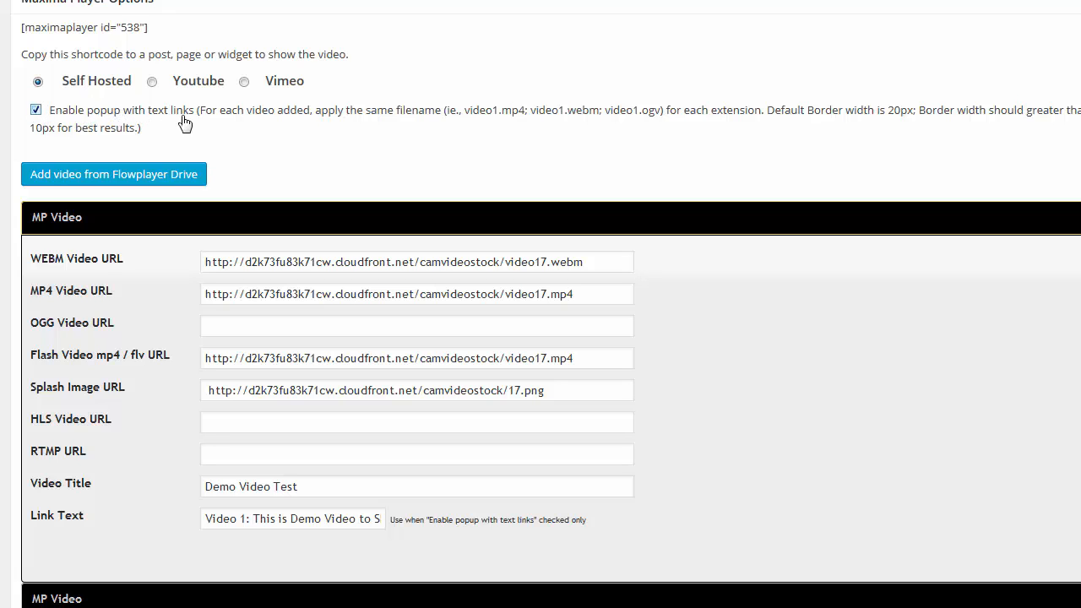
mouse_move(69, 112)
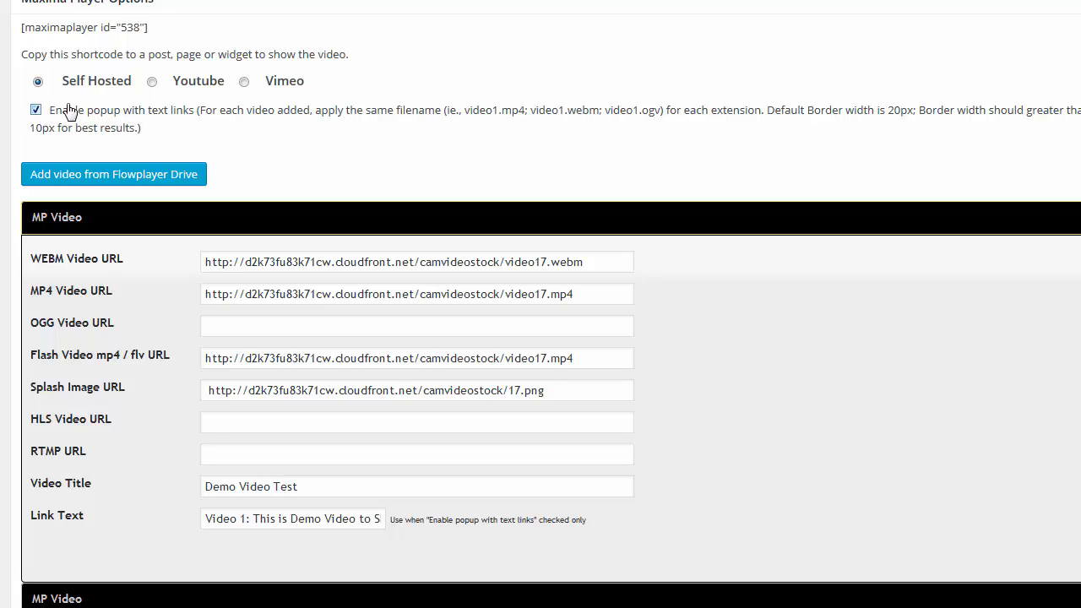
mouse_move(534, 271)
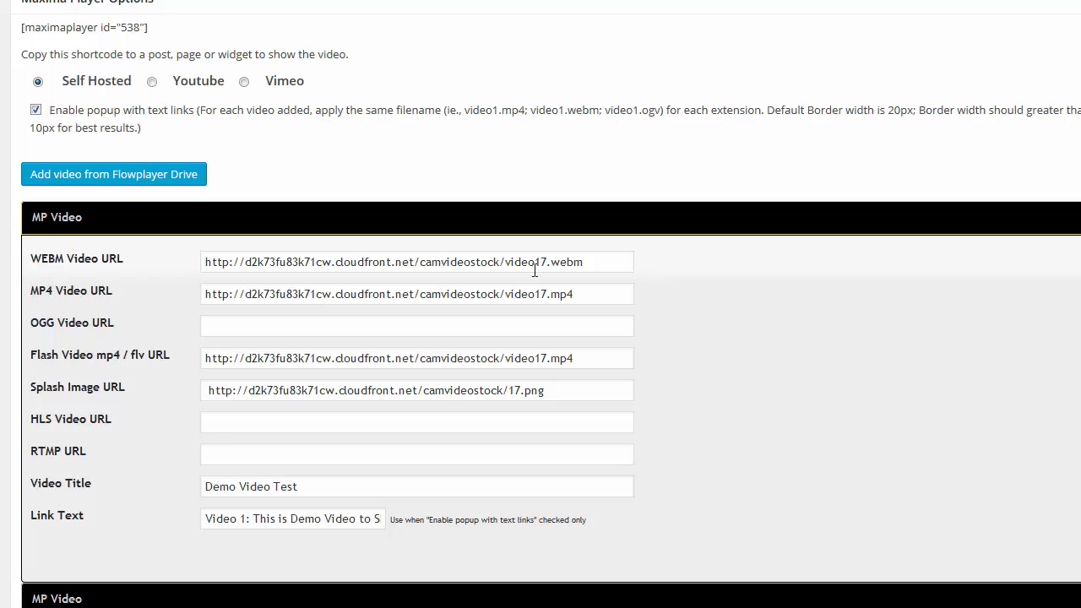
double_click(561, 294)
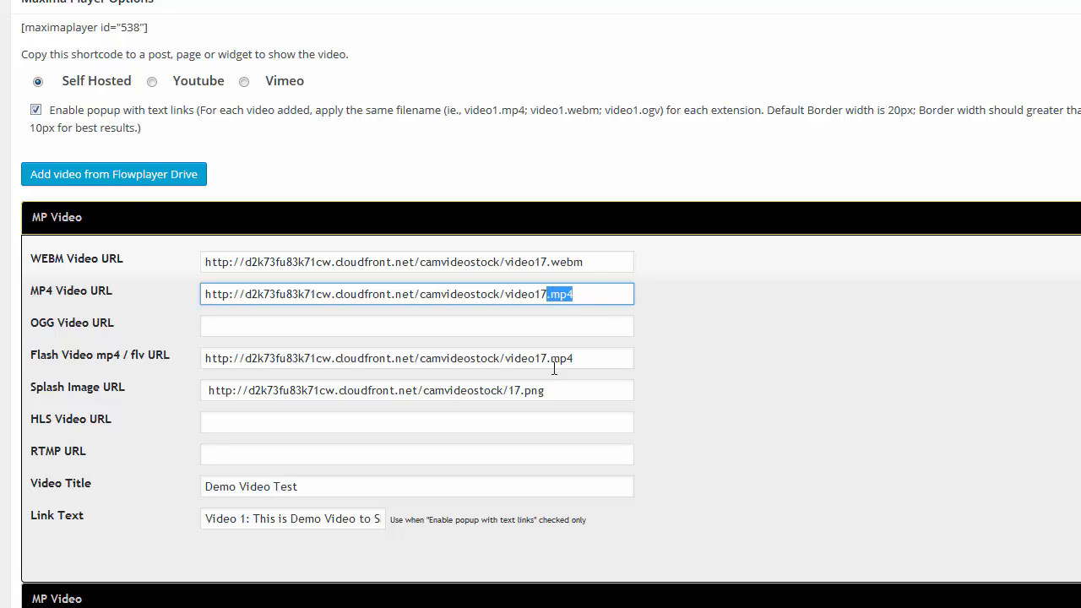
double_click(560, 358)
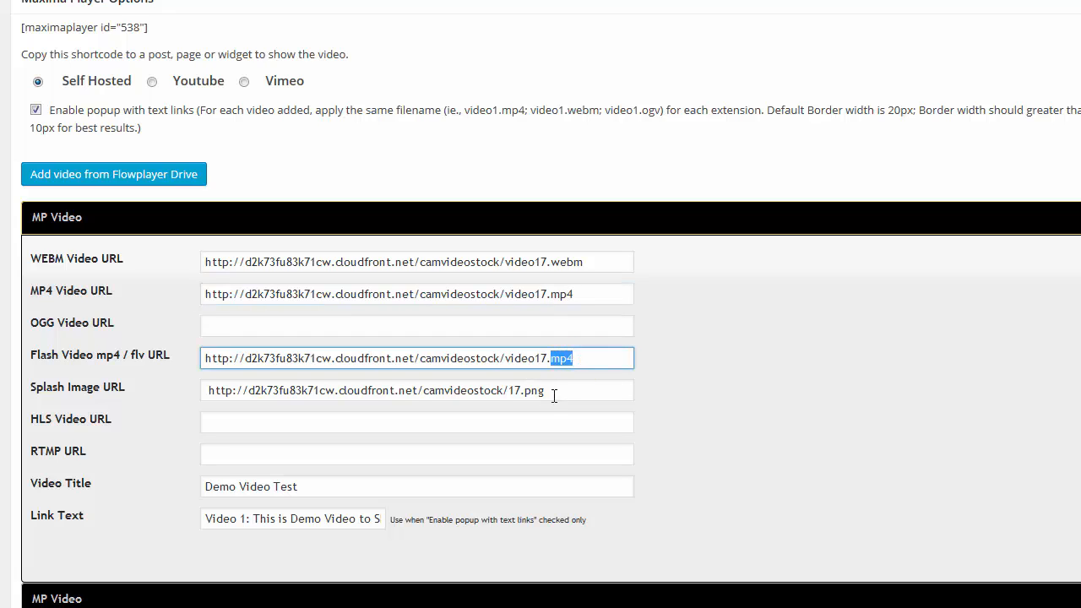
double_click(530, 390)
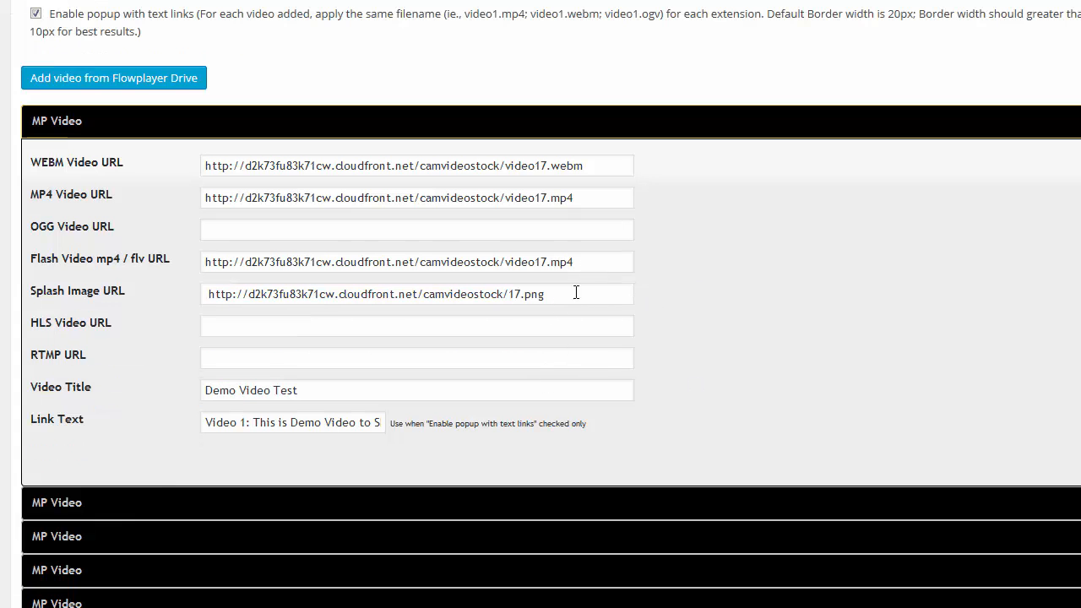
triple_click(415, 294)
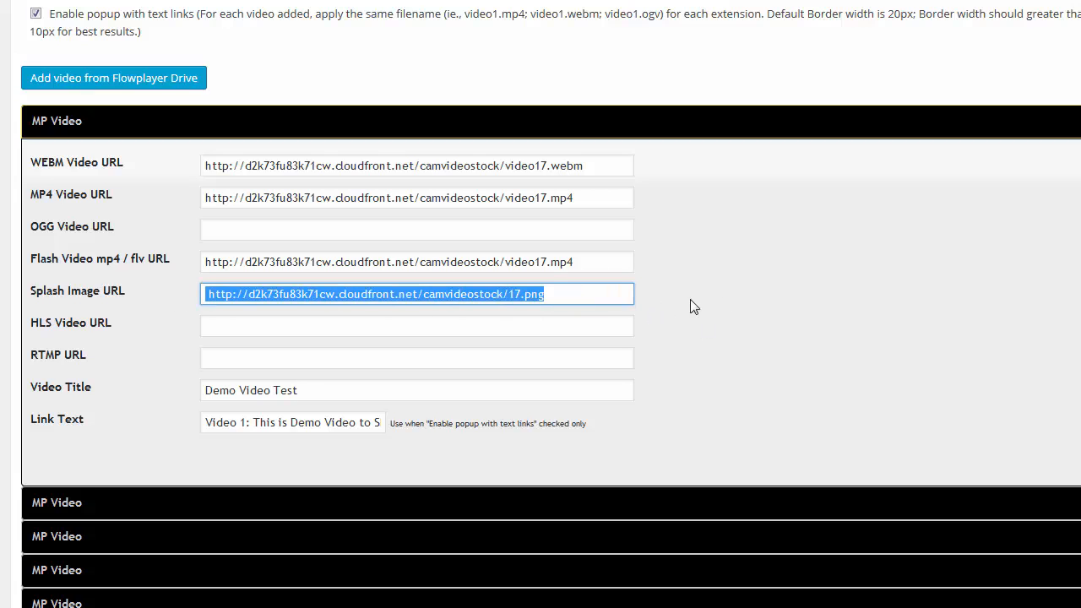
scroll(down, 3)
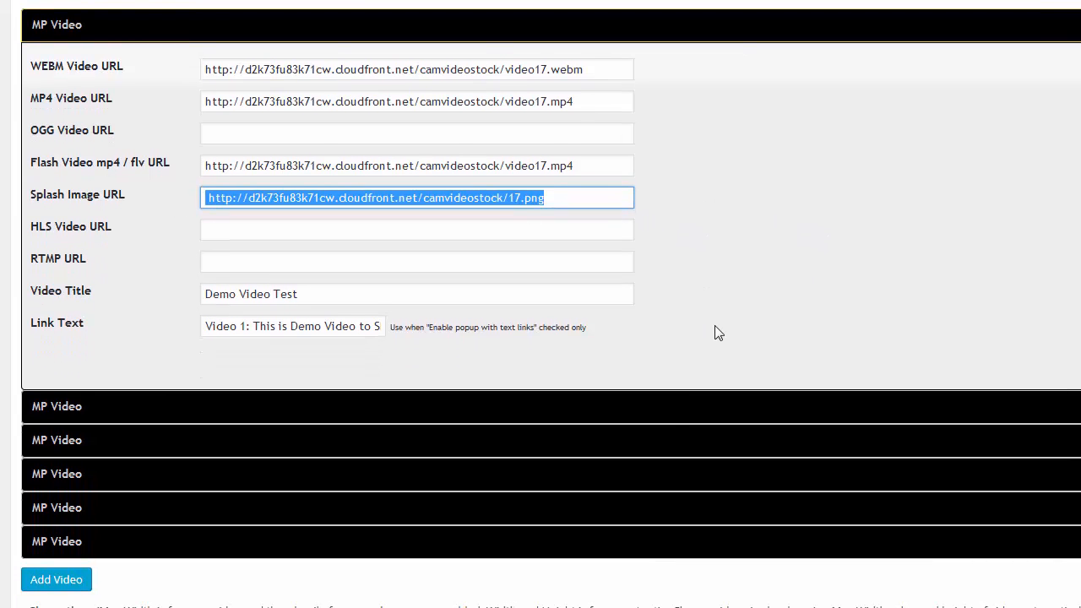
mouse_move(142, 311)
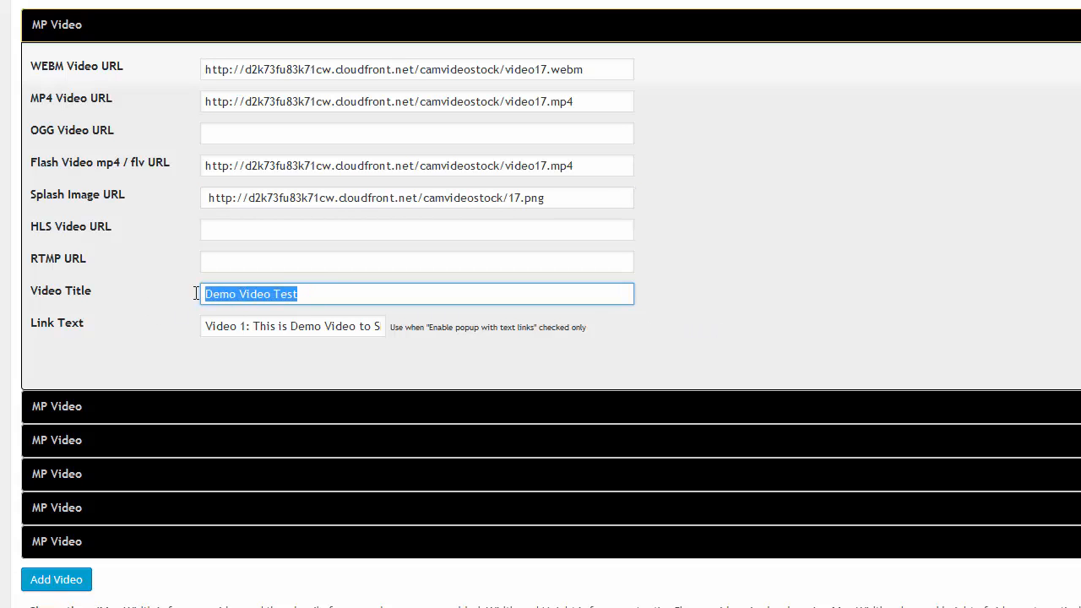
mouse_move(173, 309)
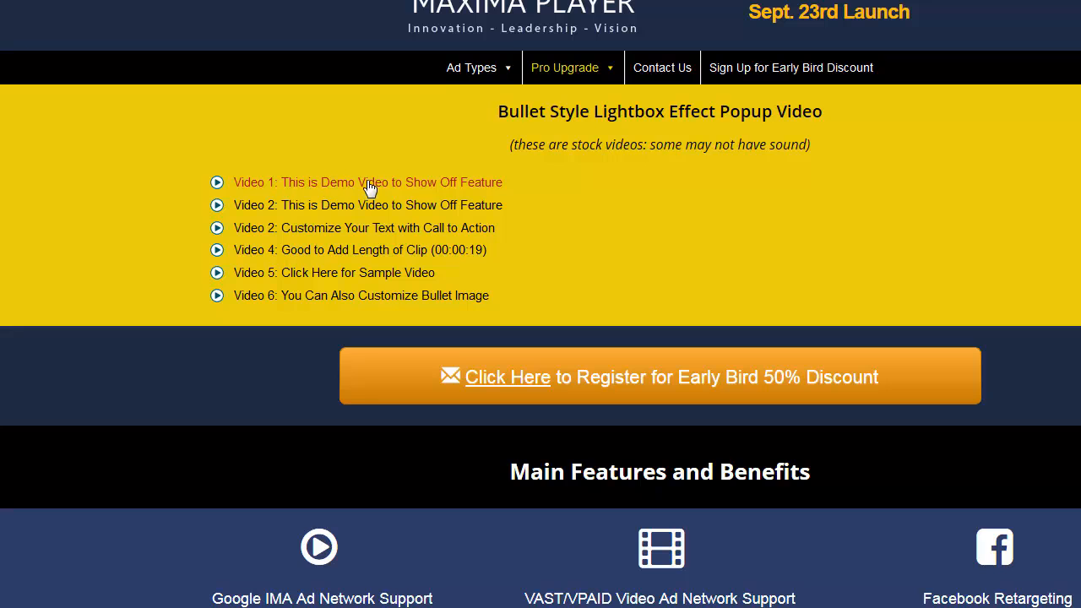
mouse_move(387, 184)
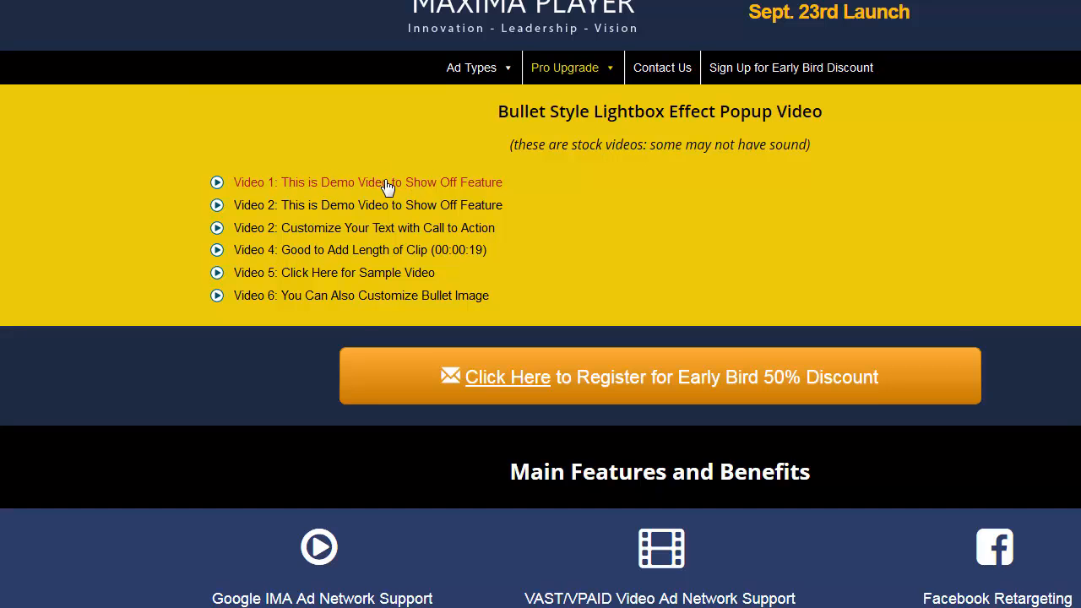
Preview the first video's lightbox popup from its bullet link, then dismiss it.
click(368, 183)
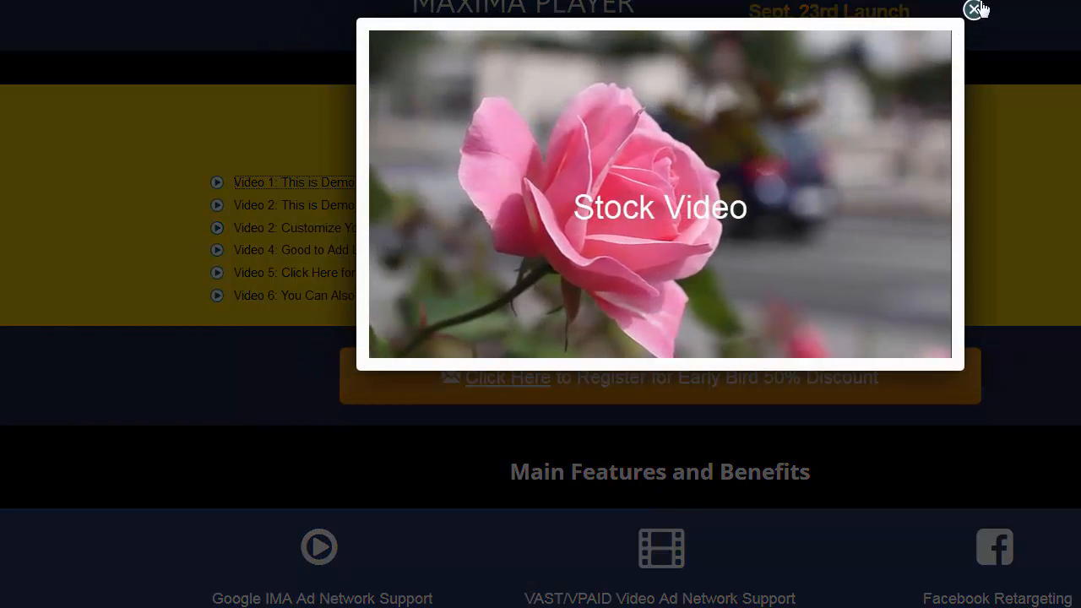
click(977, 10)
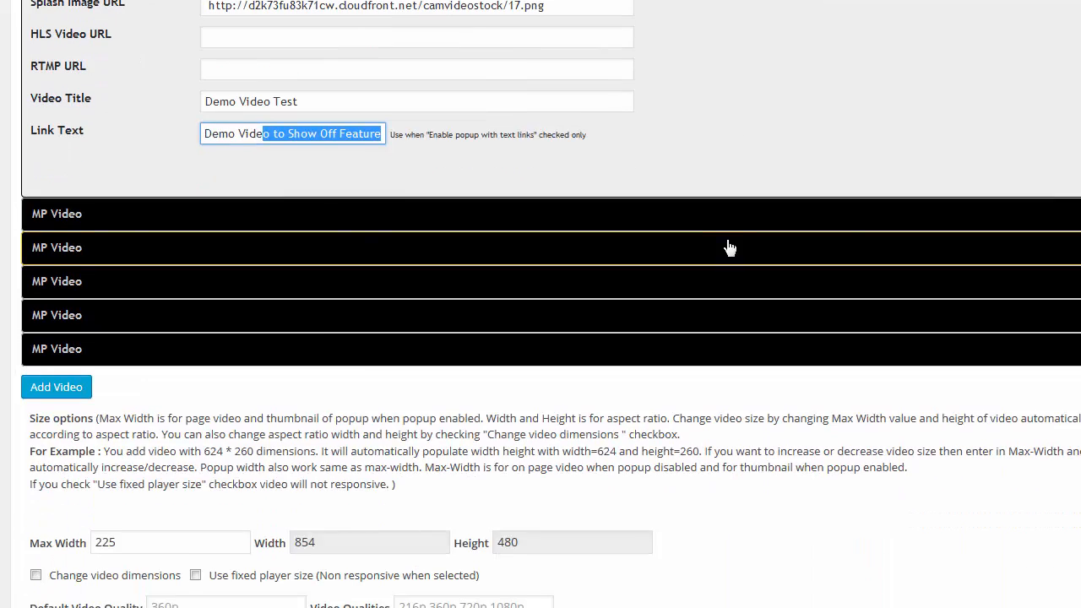
scroll(down, 3)
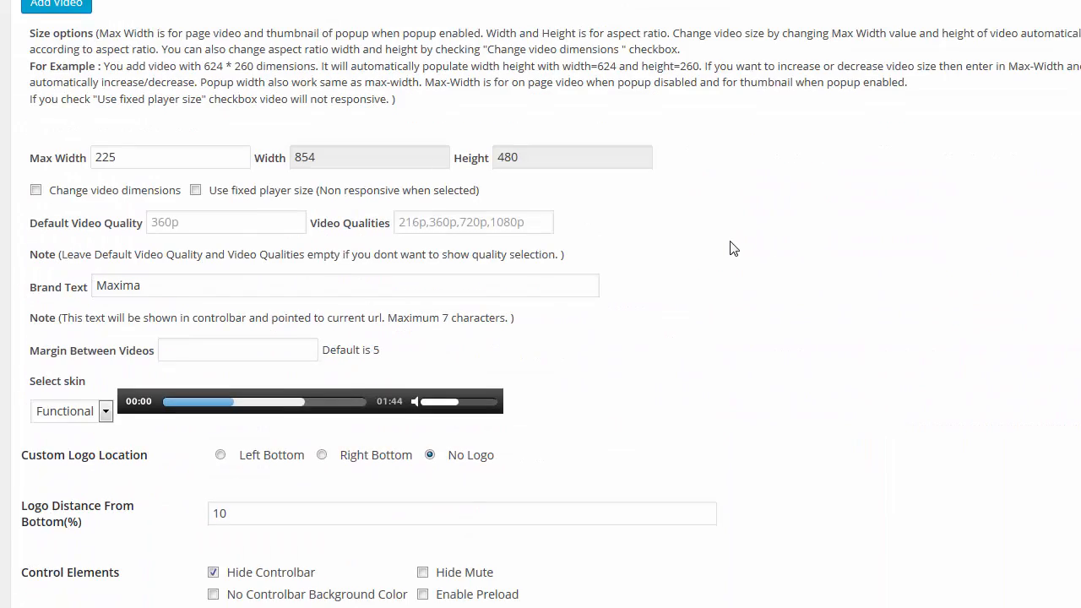
scroll(down, 3)
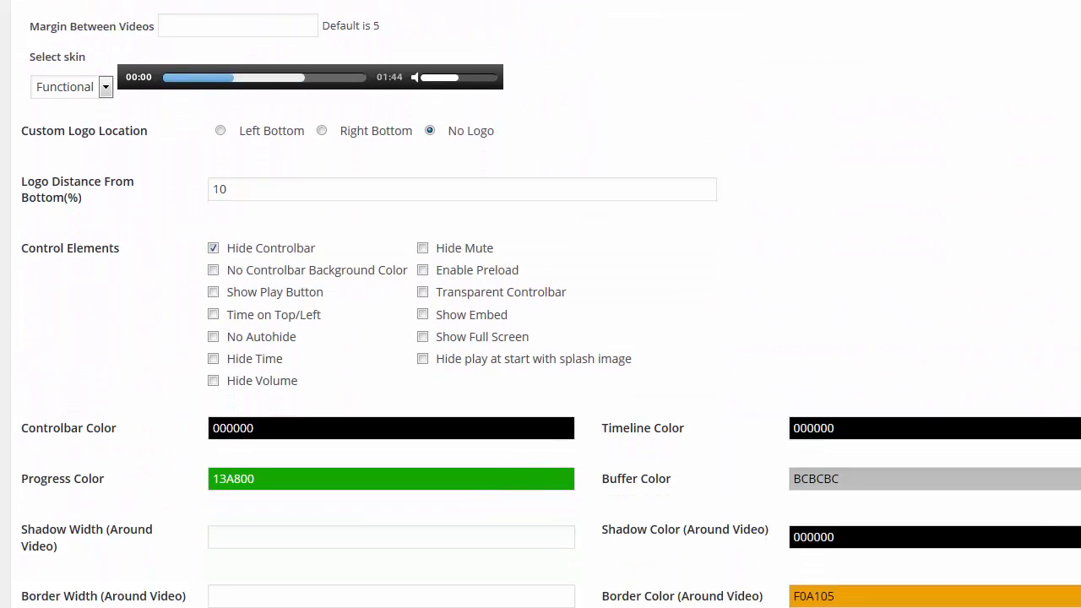
scroll(down, 3)
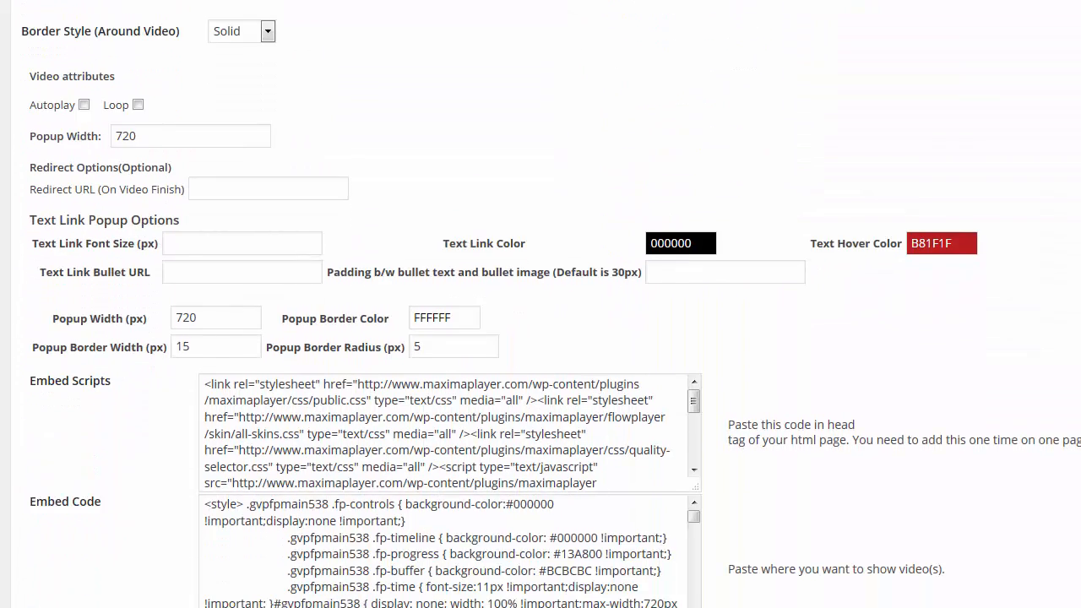
scroll(up, 3)
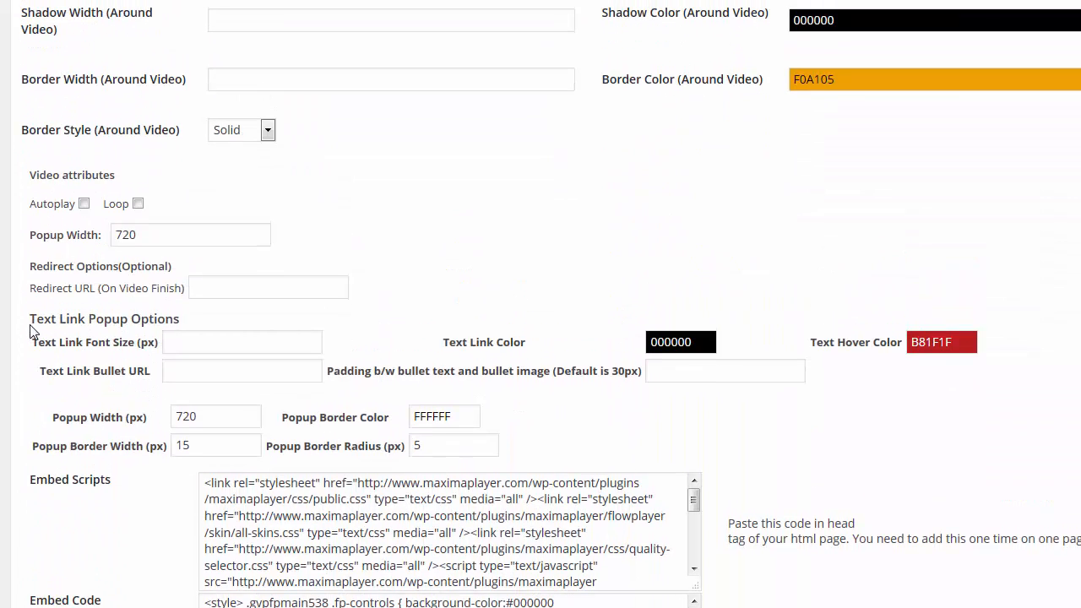
mouse_move(189, 346)
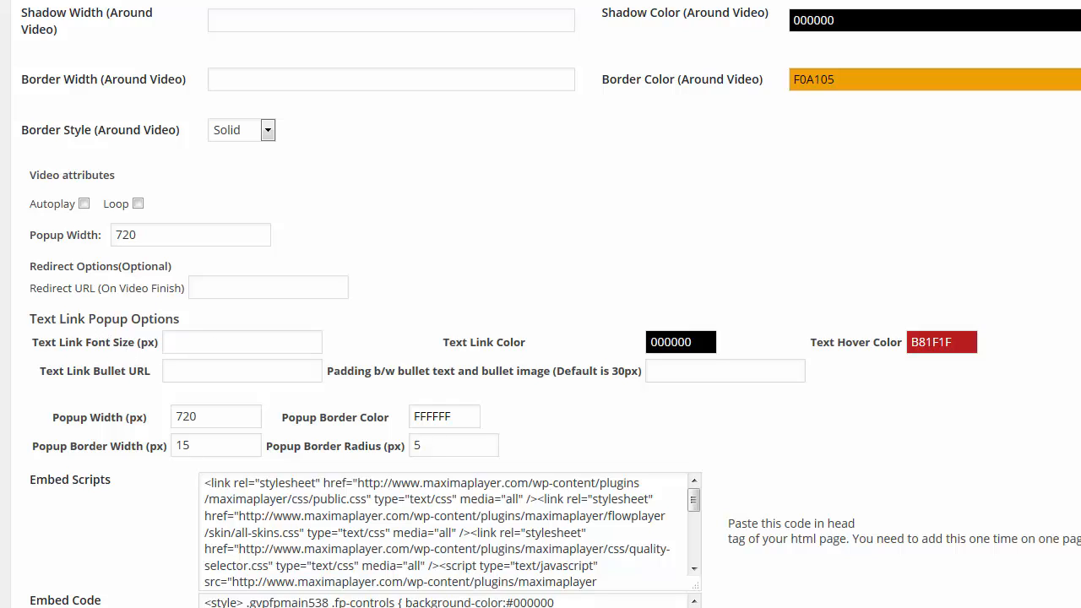
scroll(up, 3)
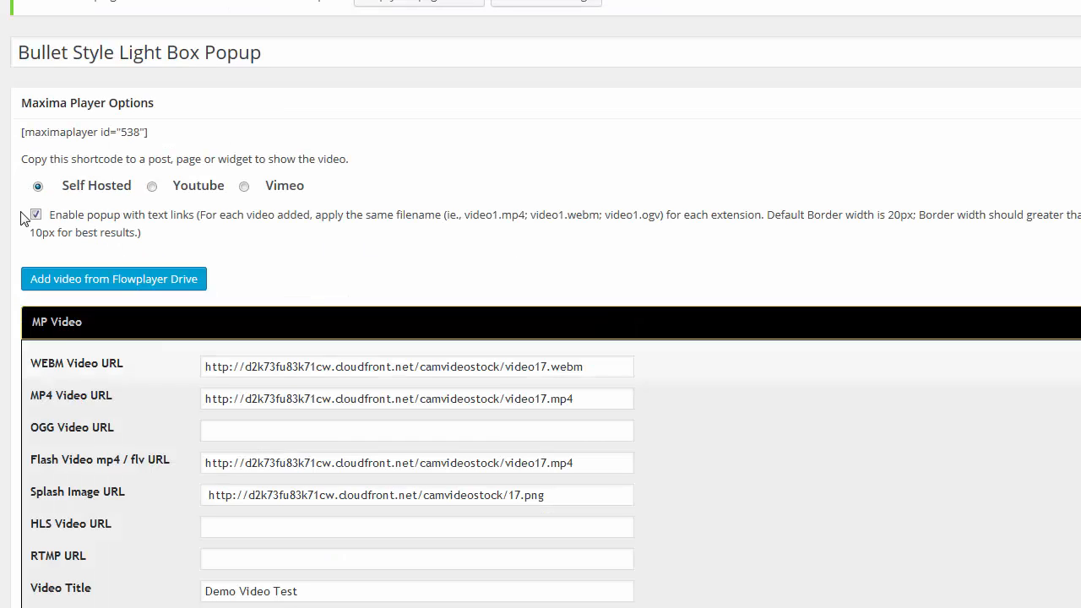
scroll(down, 3)
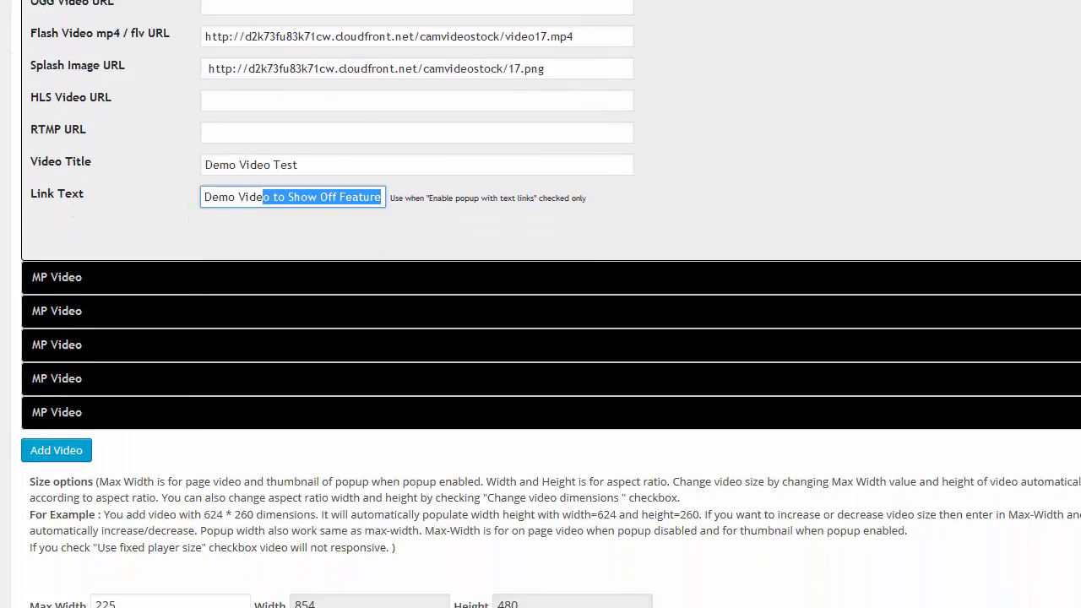
scroll(down, 3)
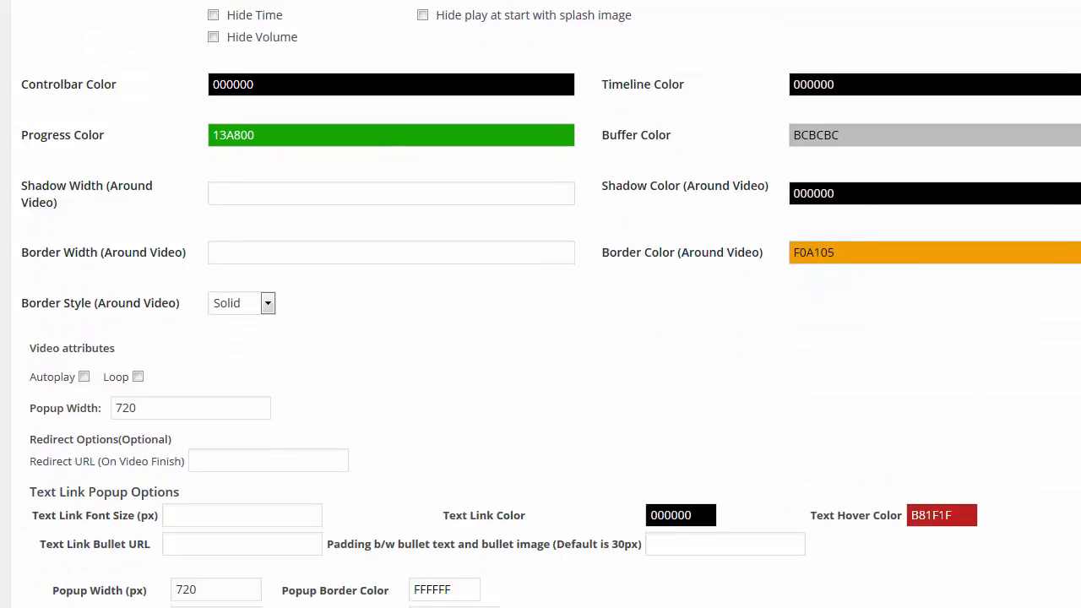
scroll(down, 3)
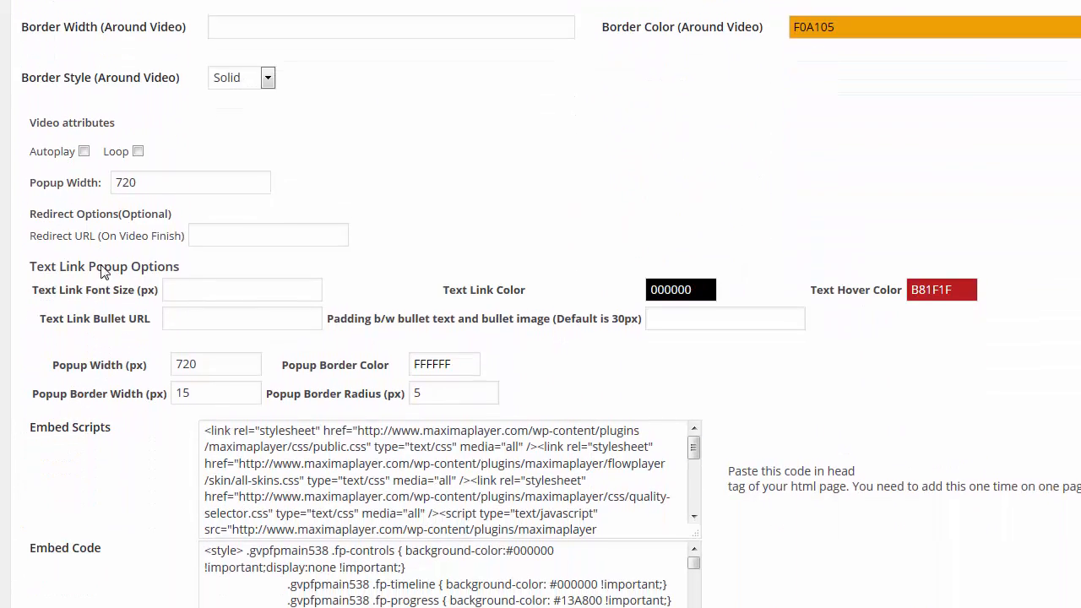
mouse_move(162, 271)
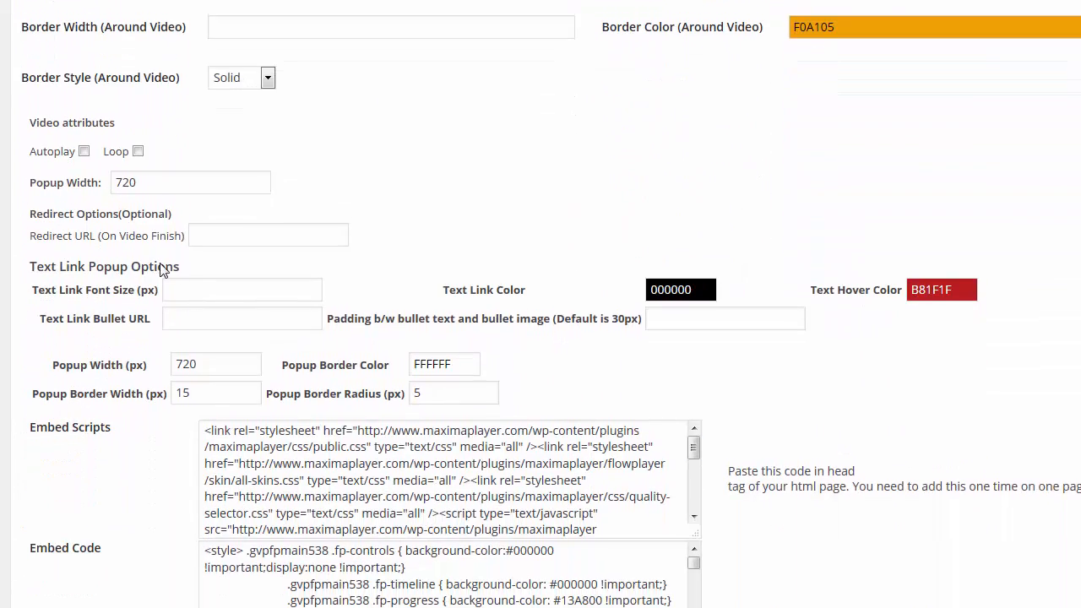
click(243, 290)
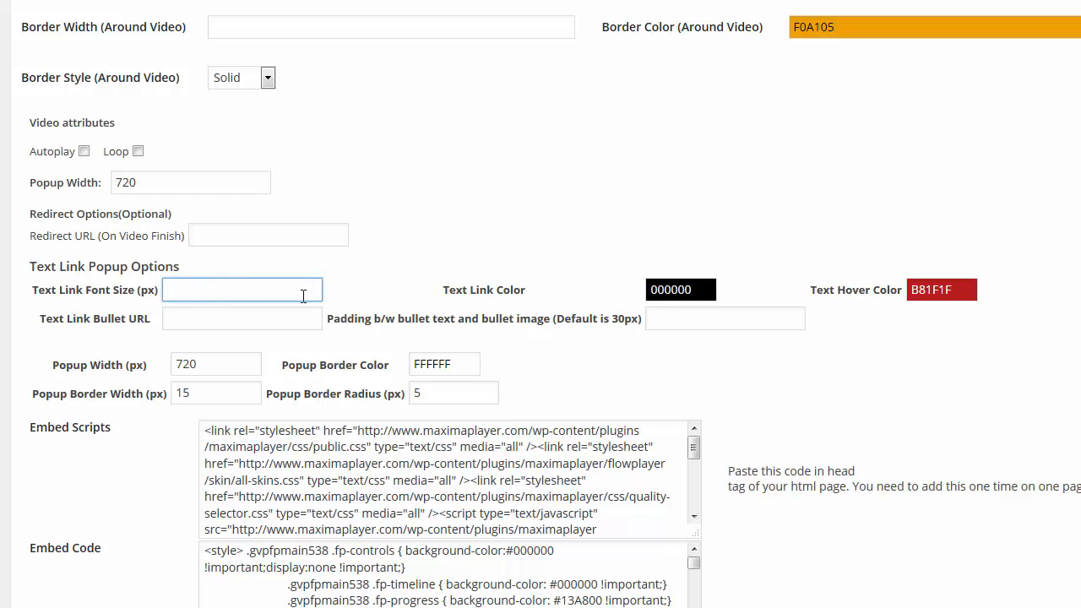
click(679, 290)
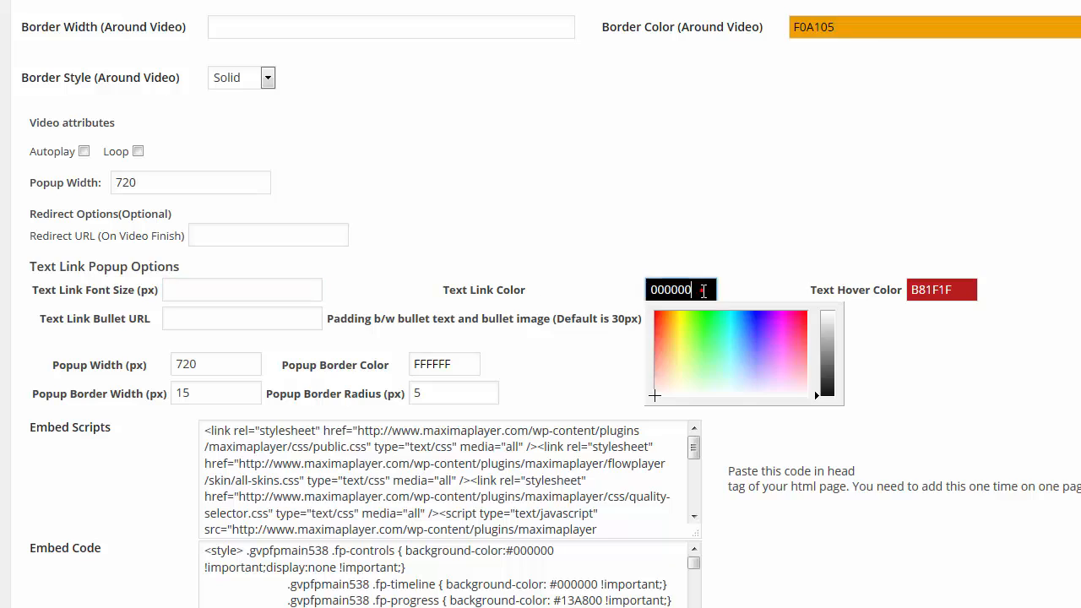
click(941, 291)
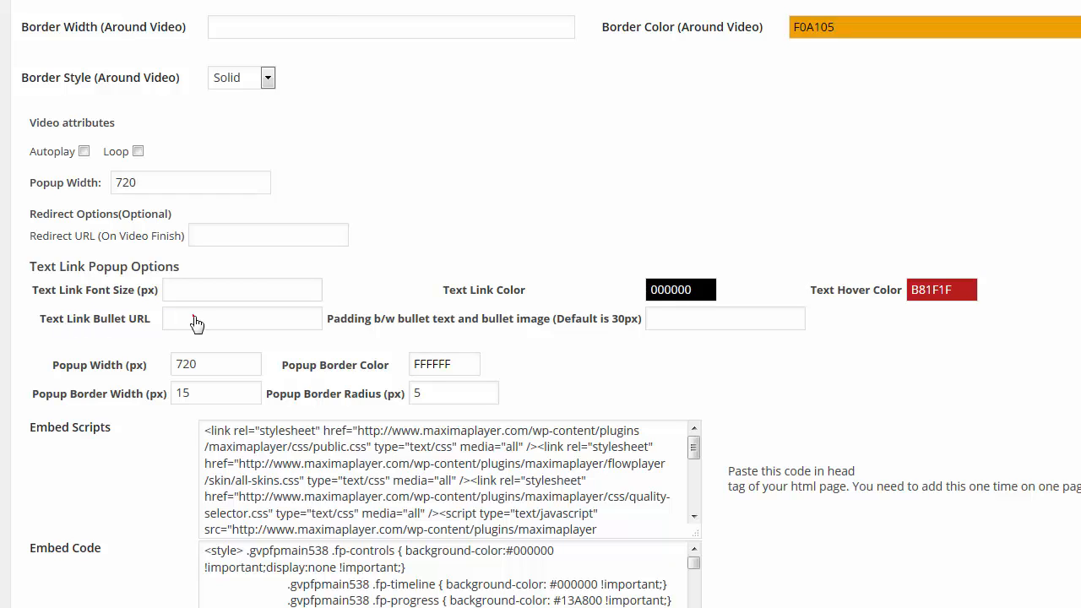
click(243, 317)
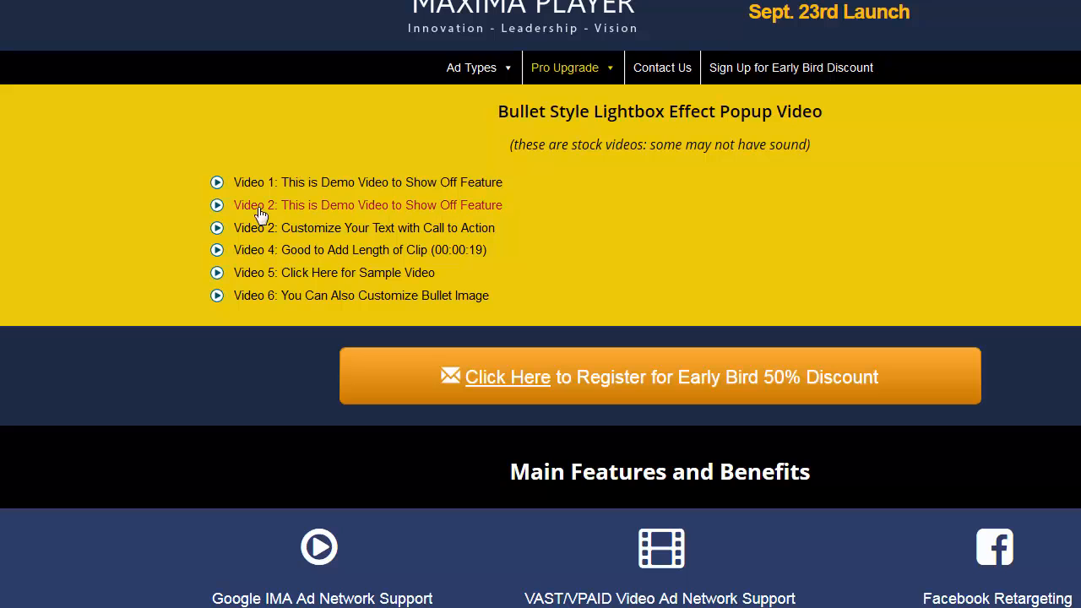
mouse_move(218, 184)
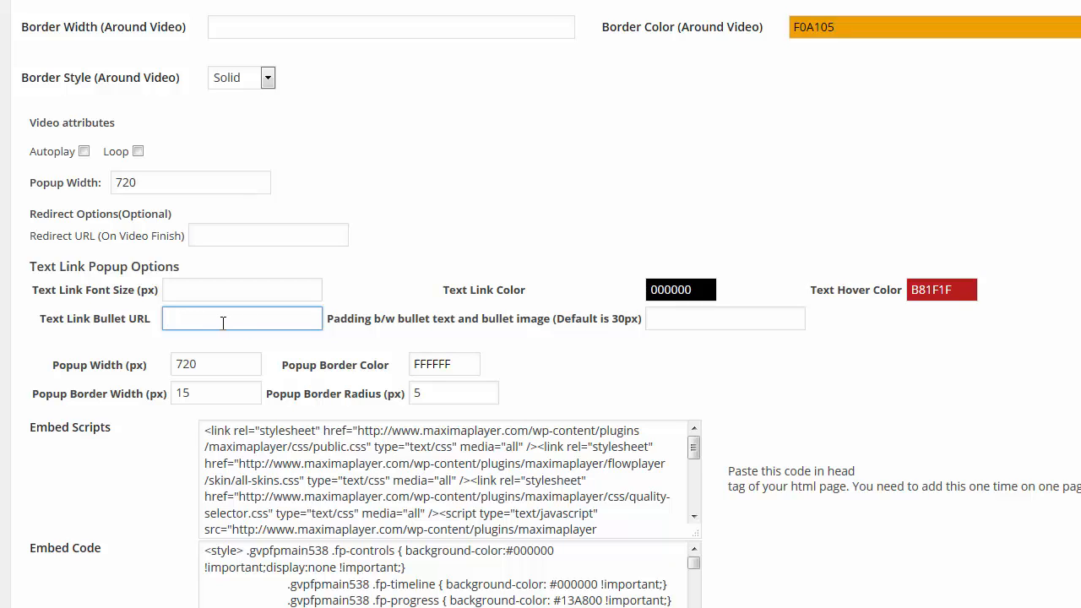
text(htt)
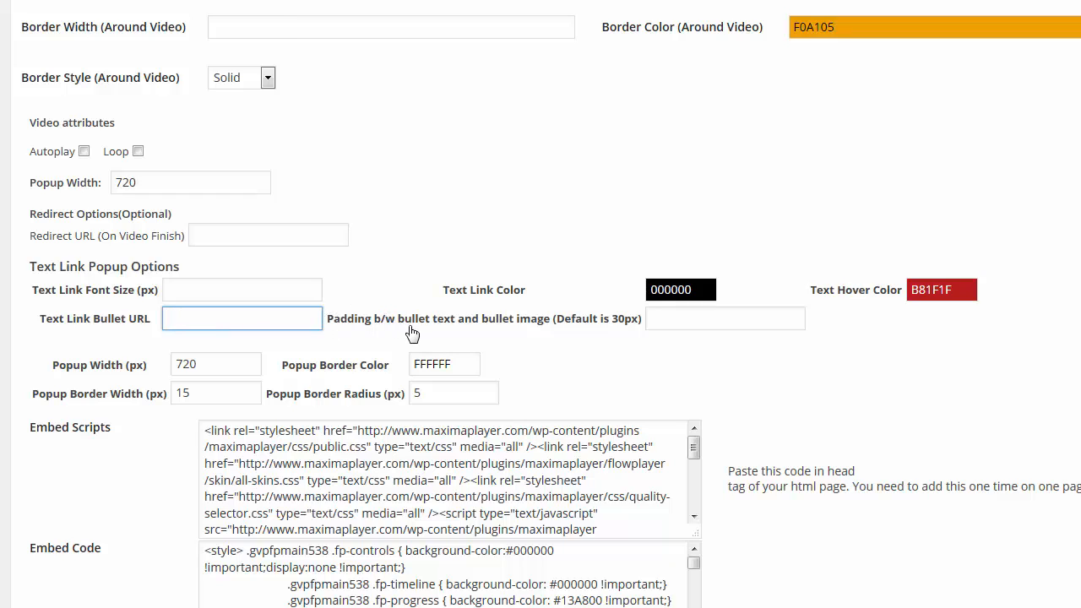
mouse_move(870, 246)
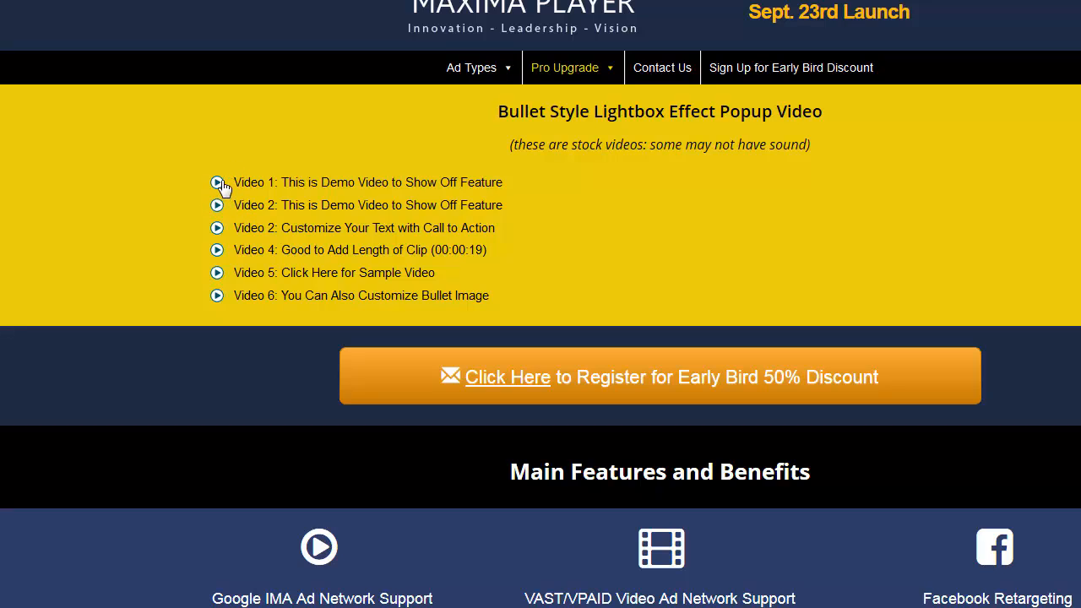
mouse_move(233, 193)
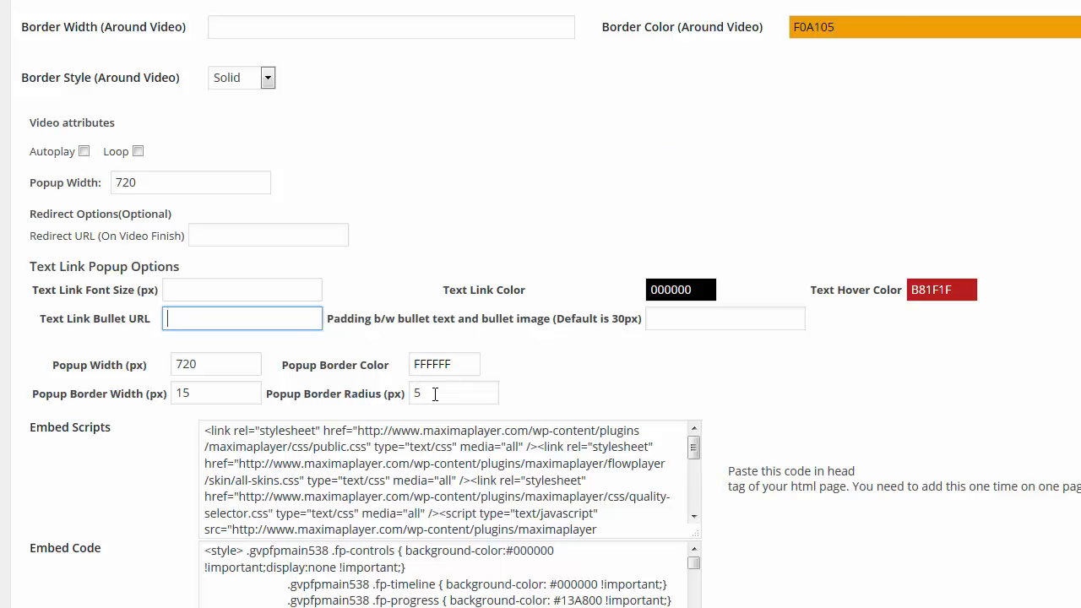
click(725, 317)
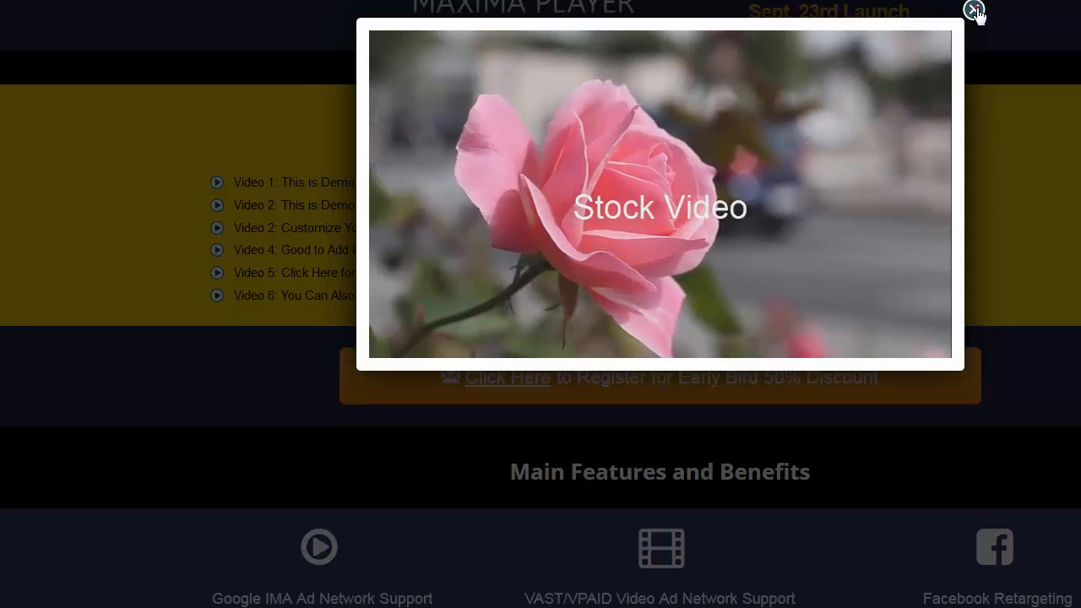
click(973, 11)
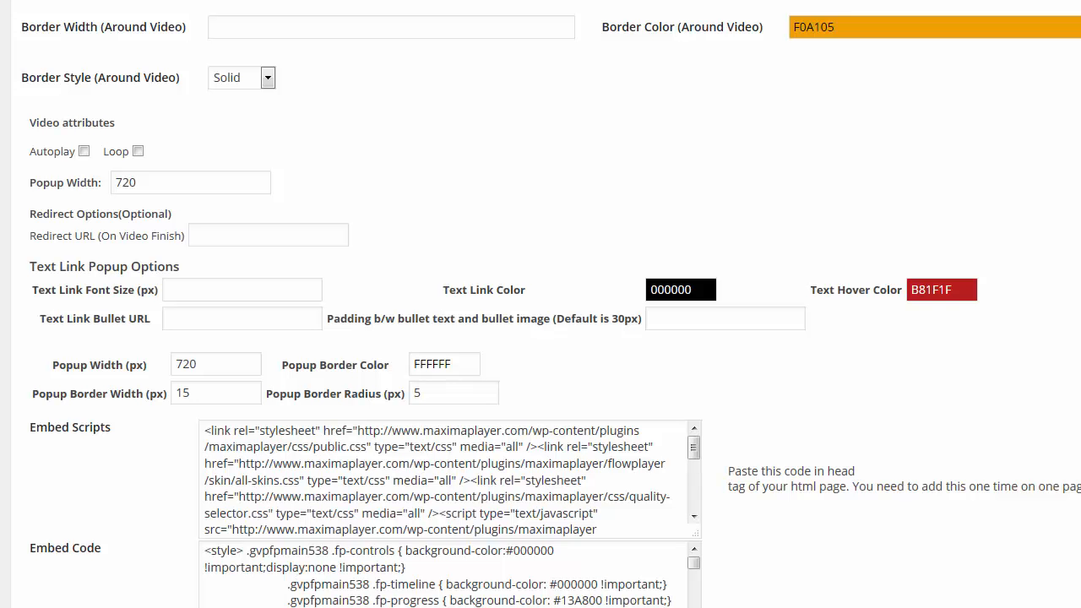
mouse_move(358, 375)
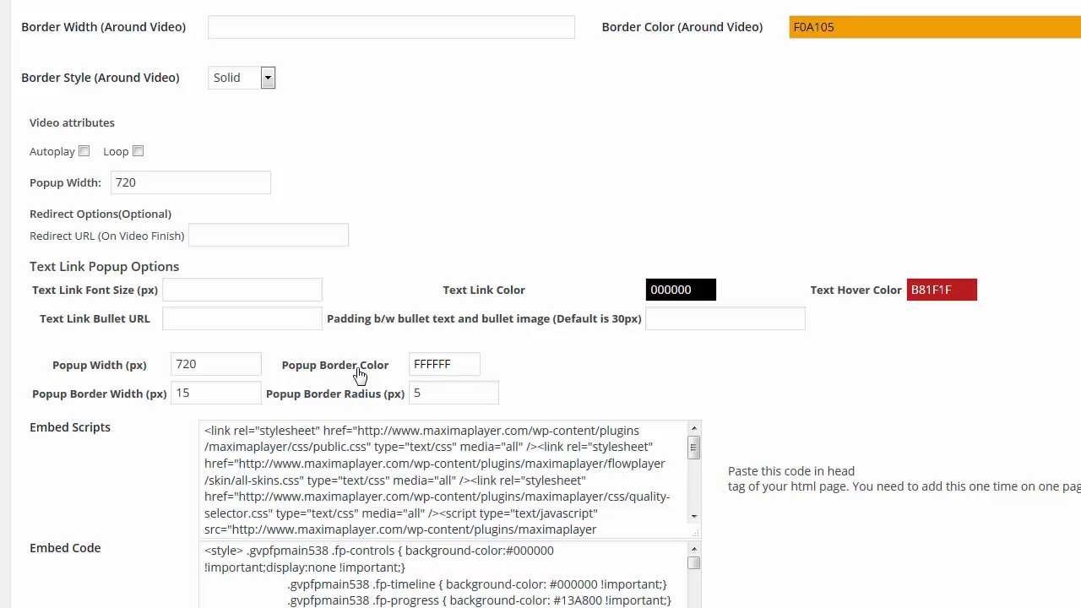
click(443, 365)
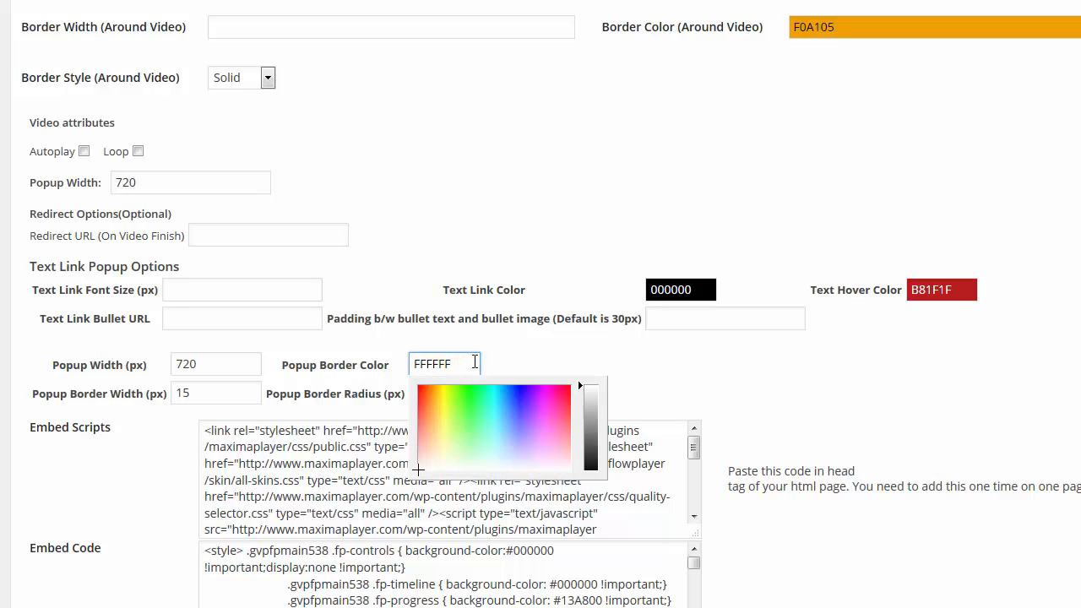
mouse_move(149, 424)
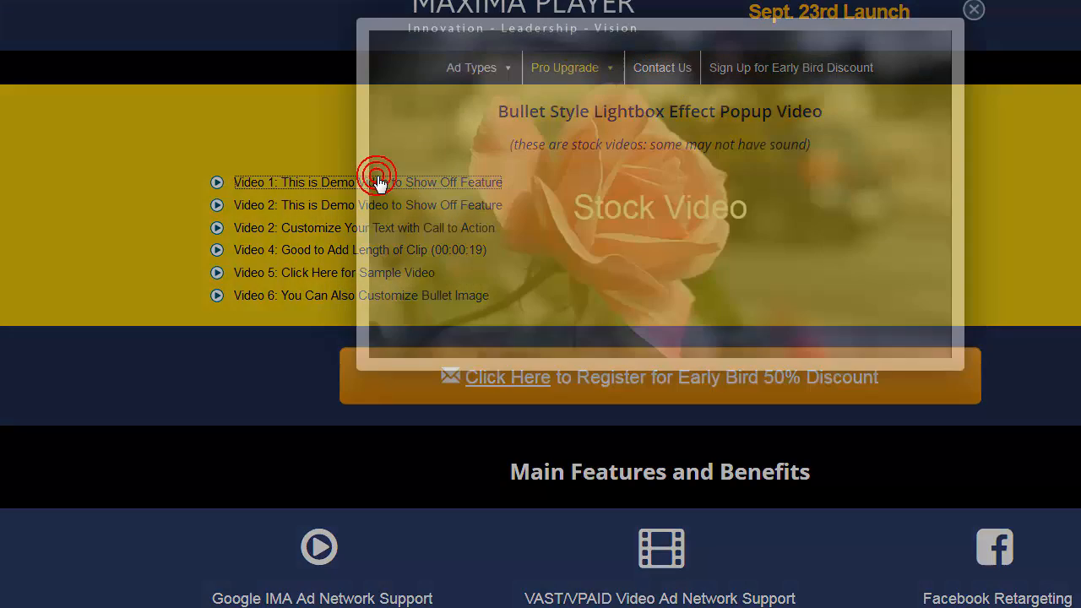
click(973, 10)
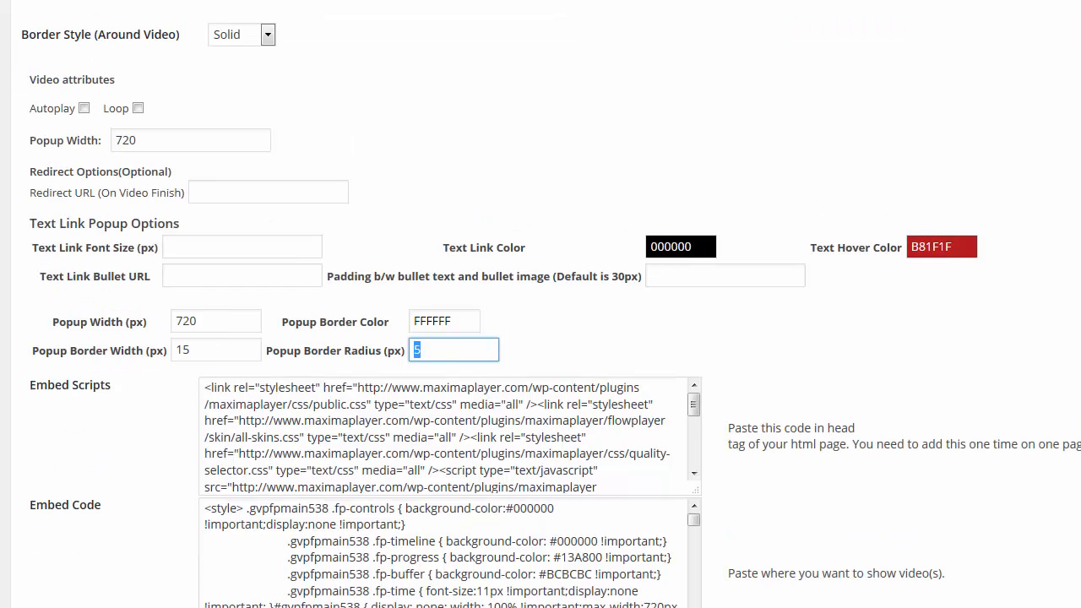
Leave Hide Controlbar unchecked under Control Elements and save with Update.
scroll(up, 3)
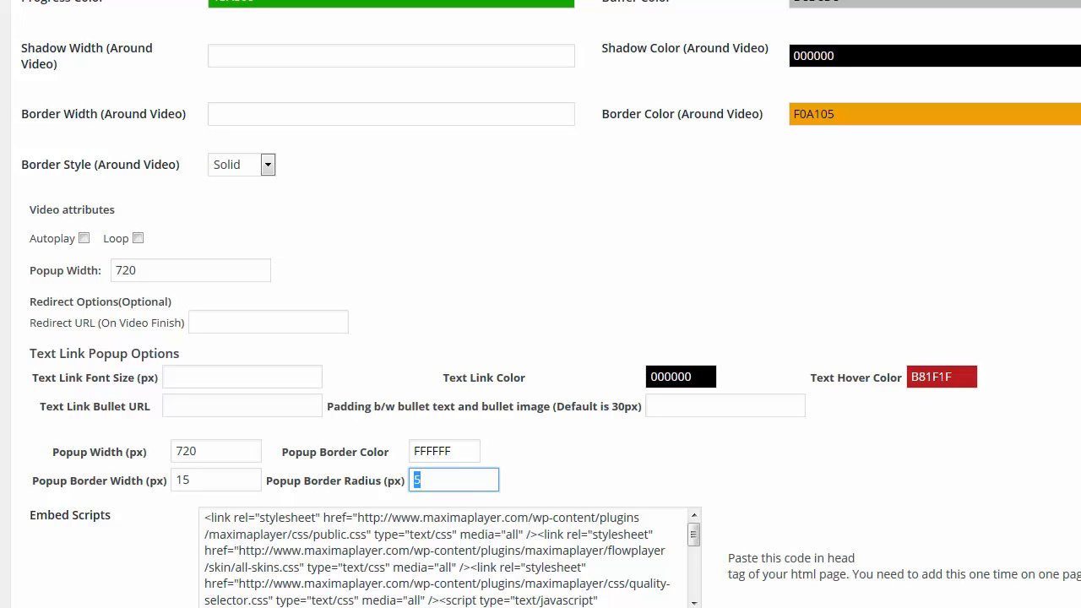
scroll(up, 3)
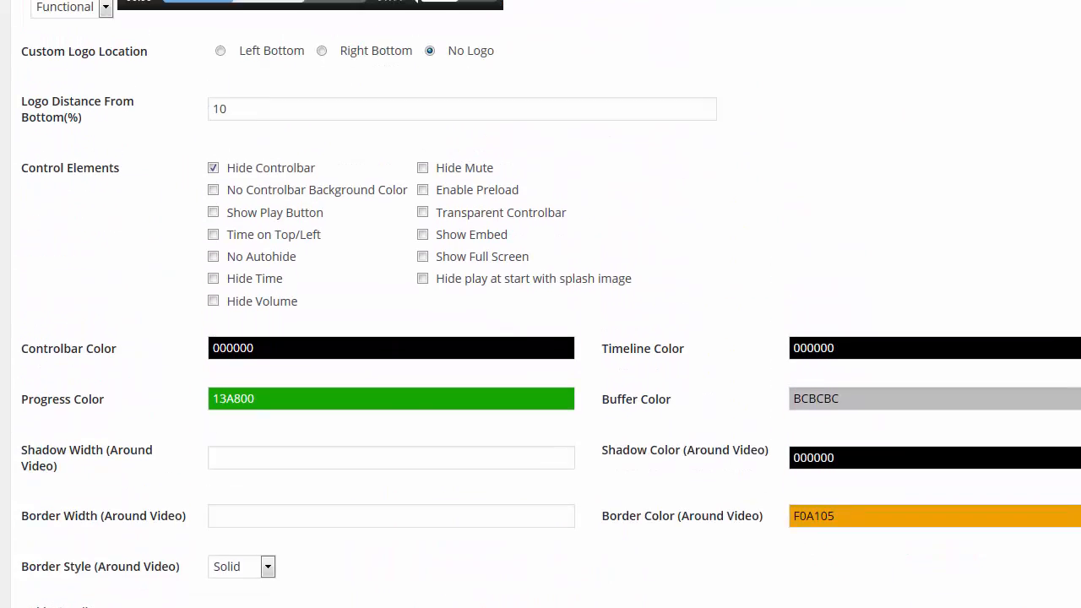
scroll(up, 3)
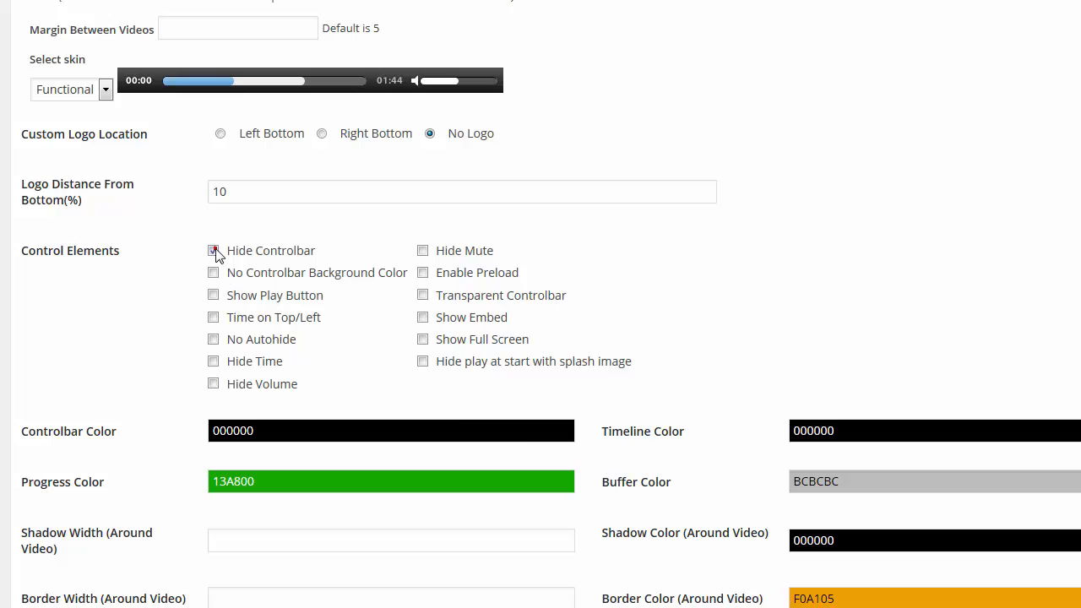
scroll(up, 3)
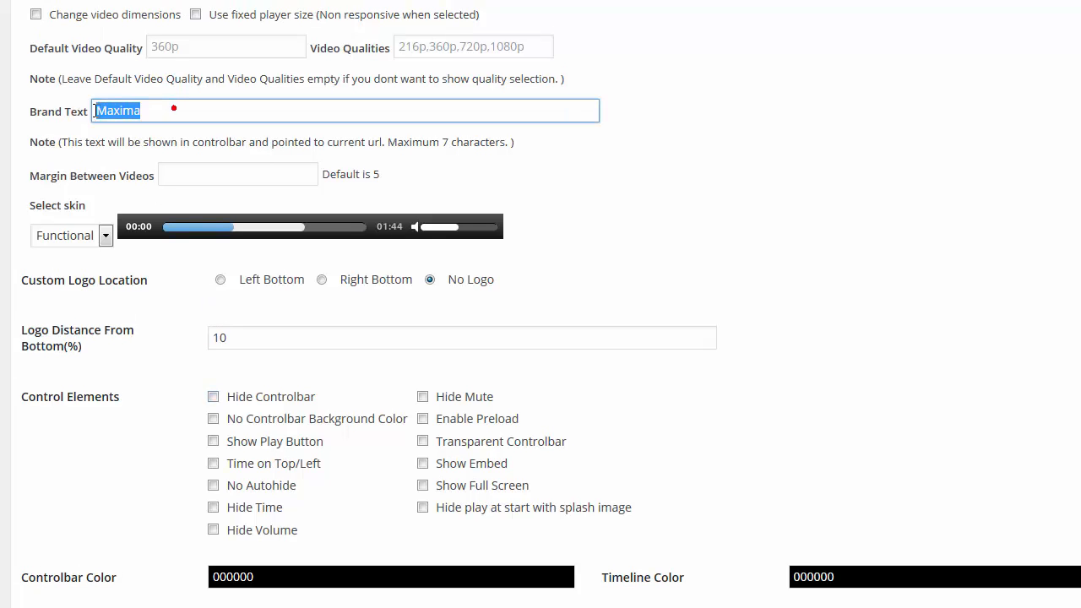
mouse_move(540, 174)
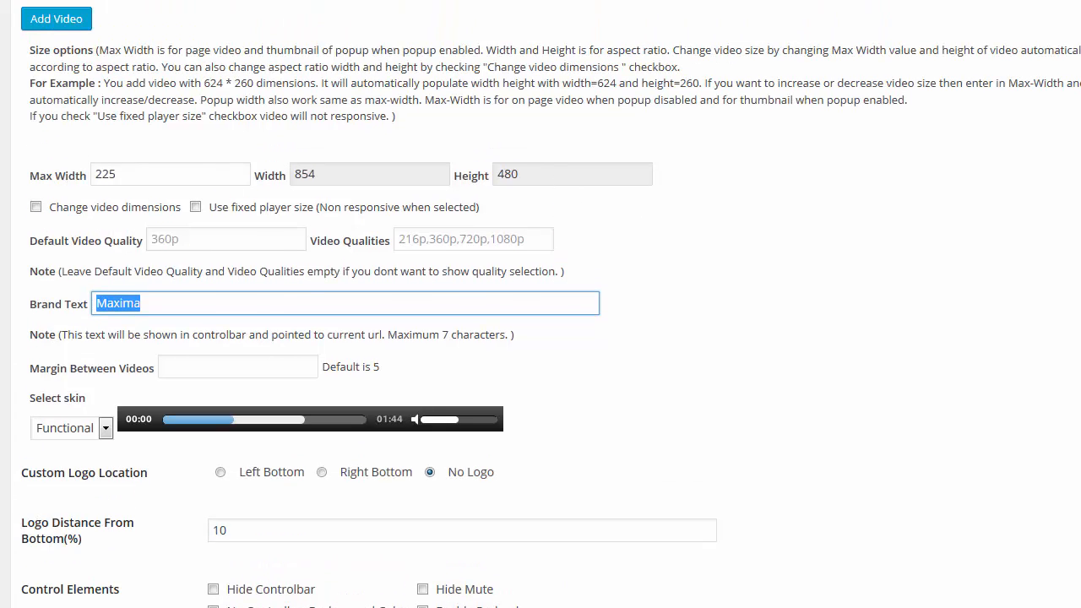
scroll(up, 3)
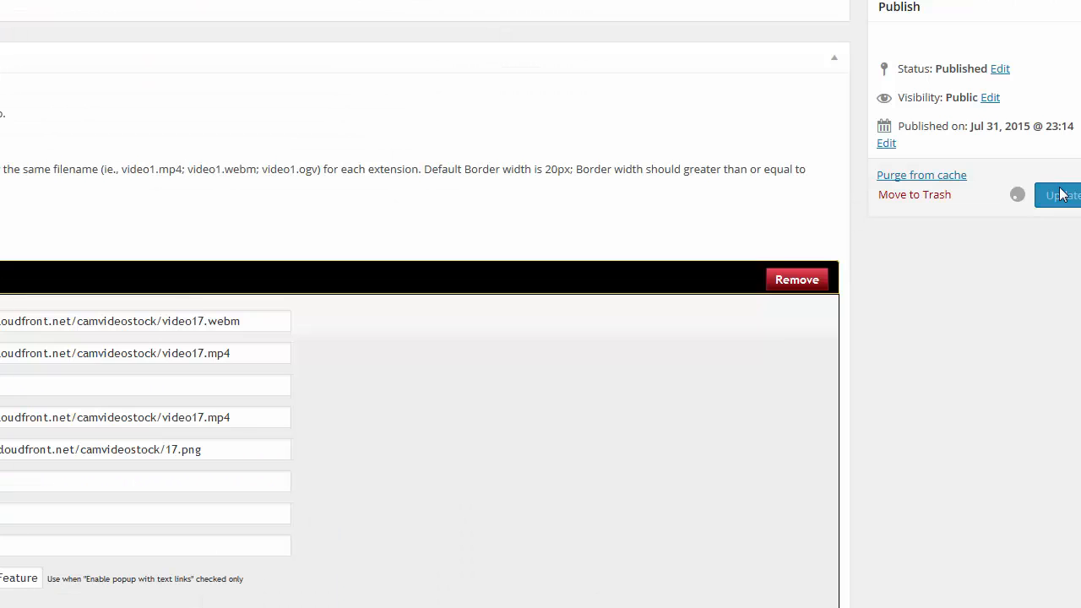
click(1064, 194)
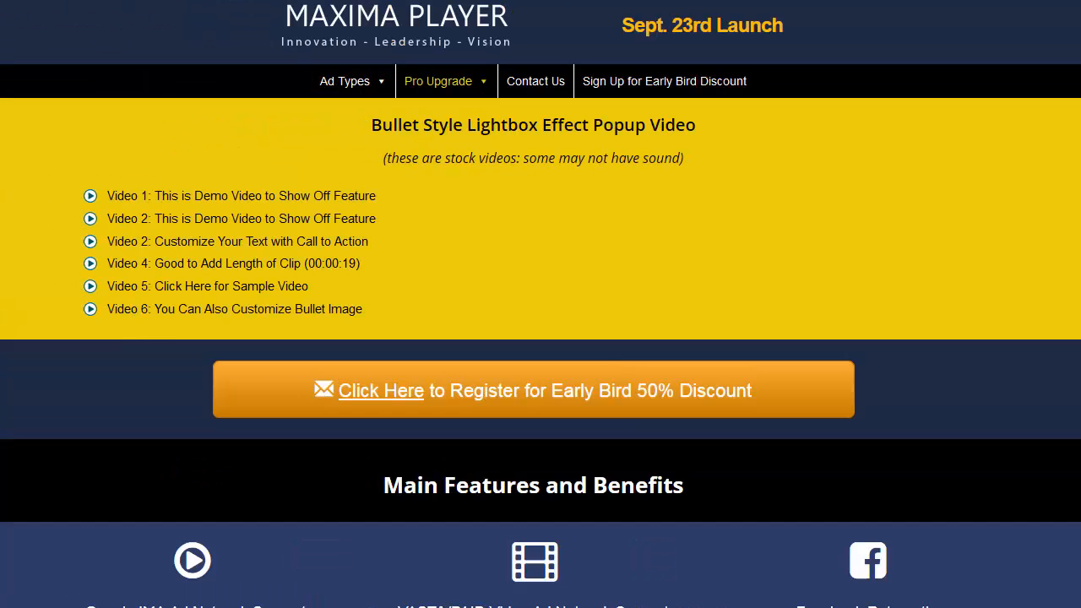
mouse_move(365, 149)
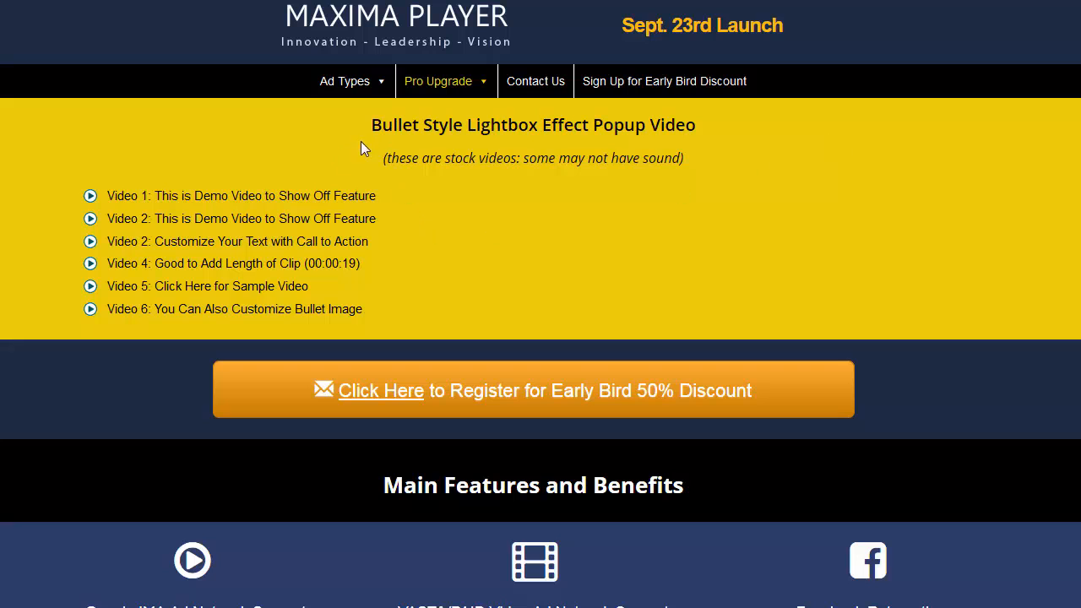
mouse_move(274, 152)
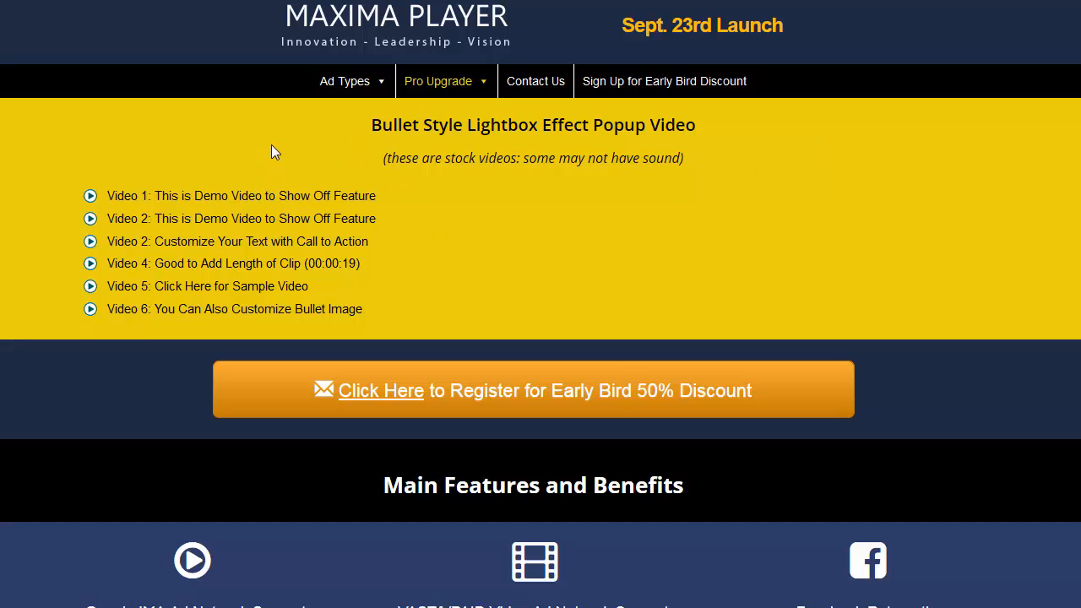
click(92, 196)
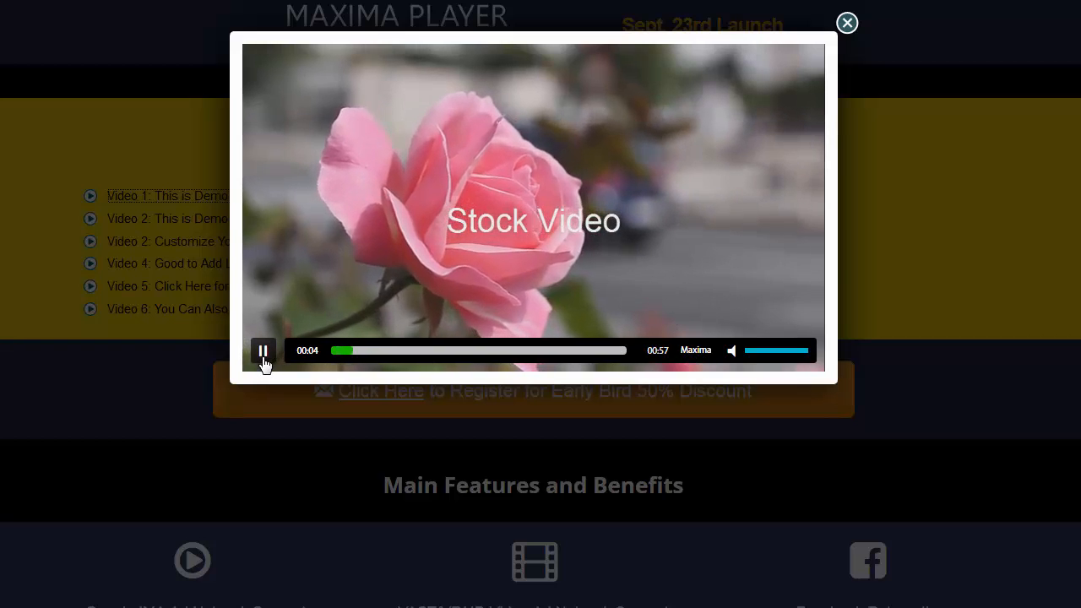
click(264, 349)
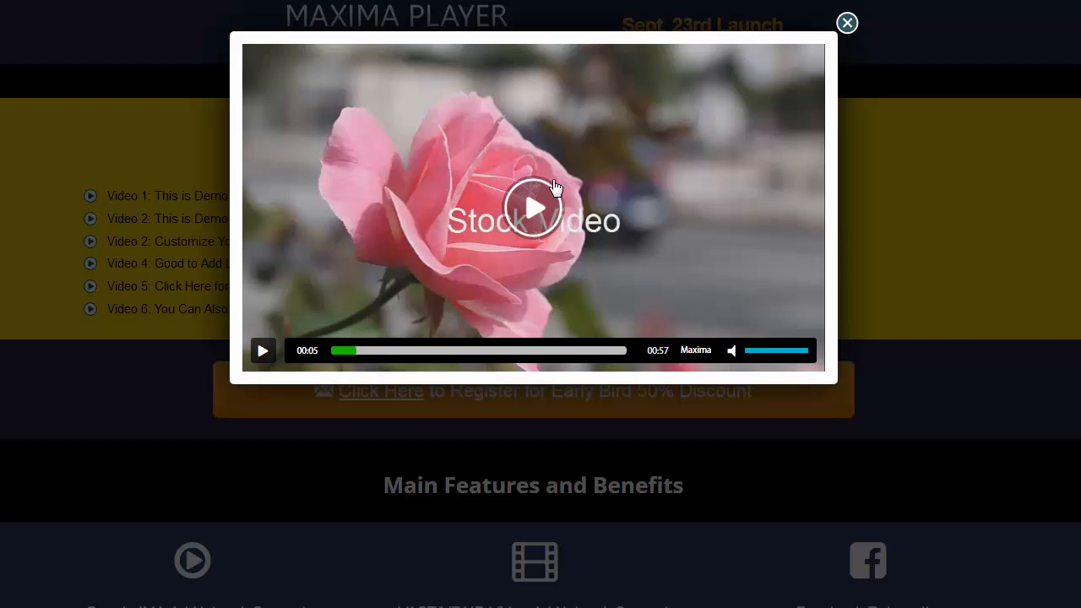
mouse_move(848, 24)
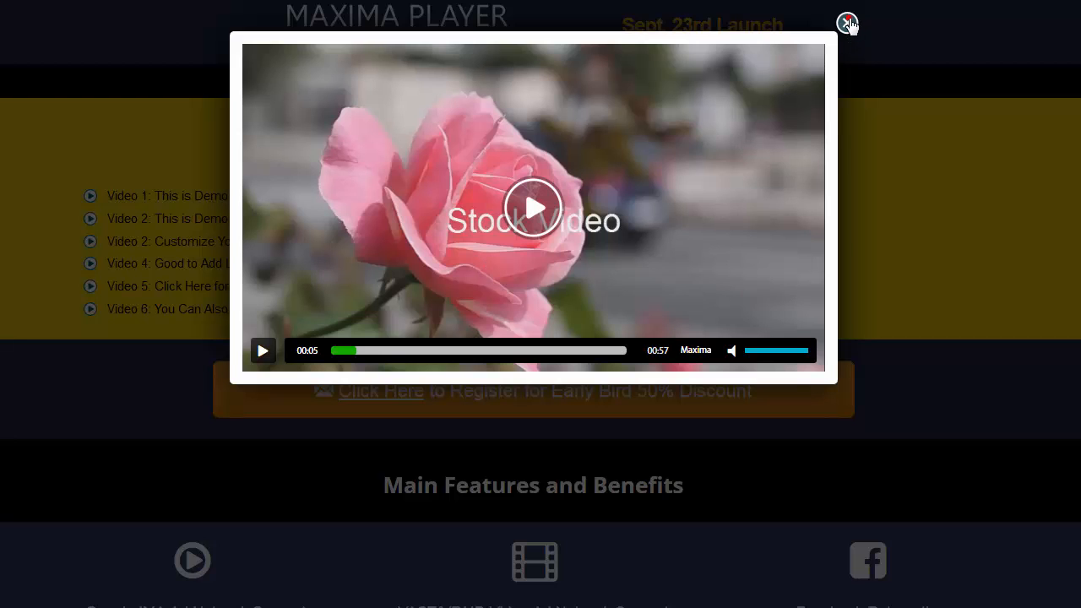
click(848, 24)
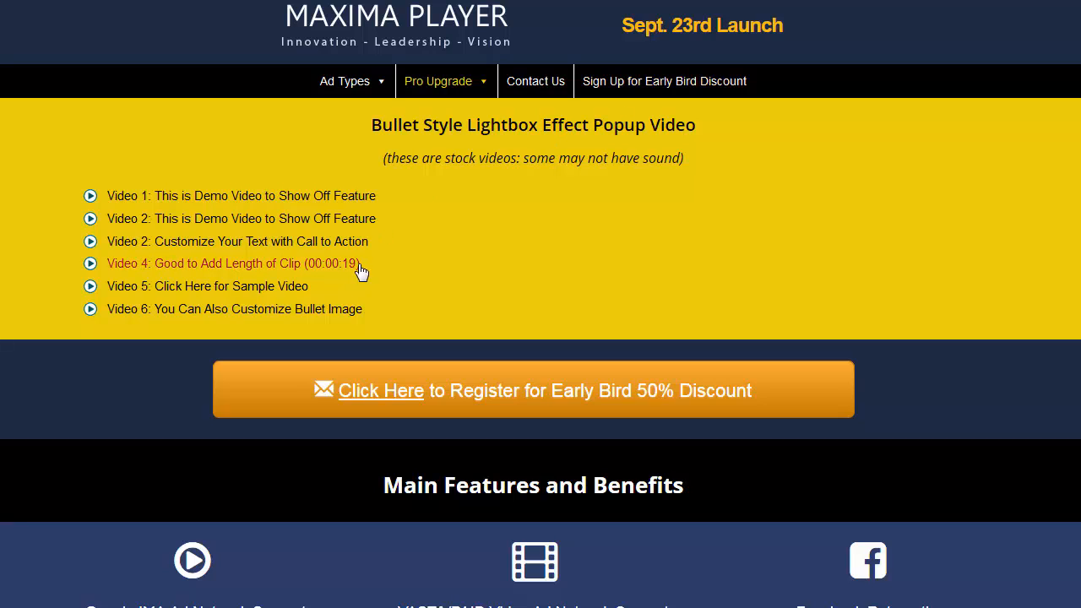
mouse_move(360, 277)
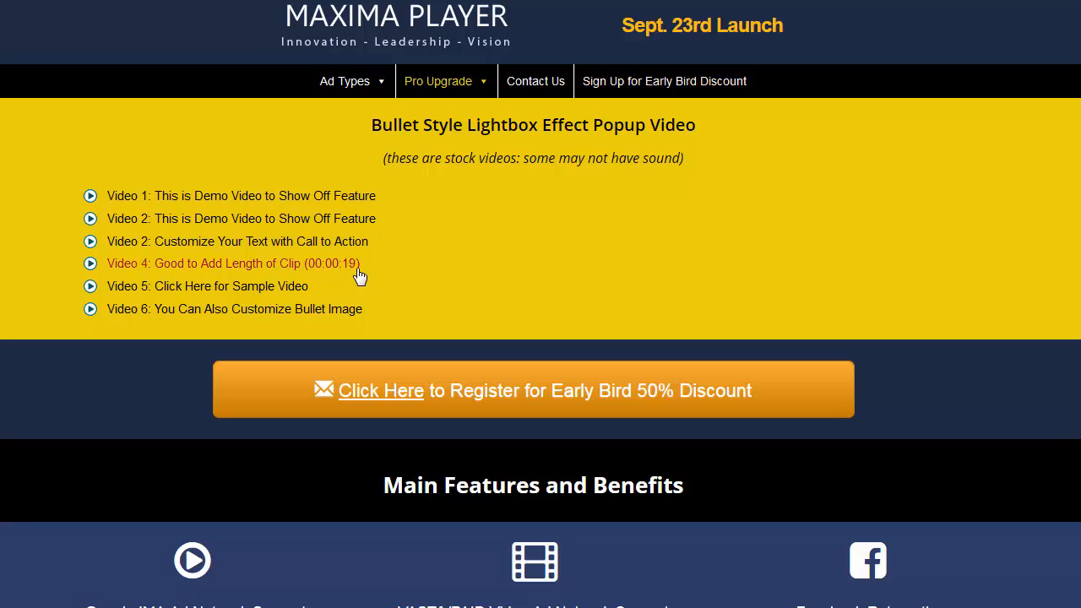
mouse_move(312, 269)
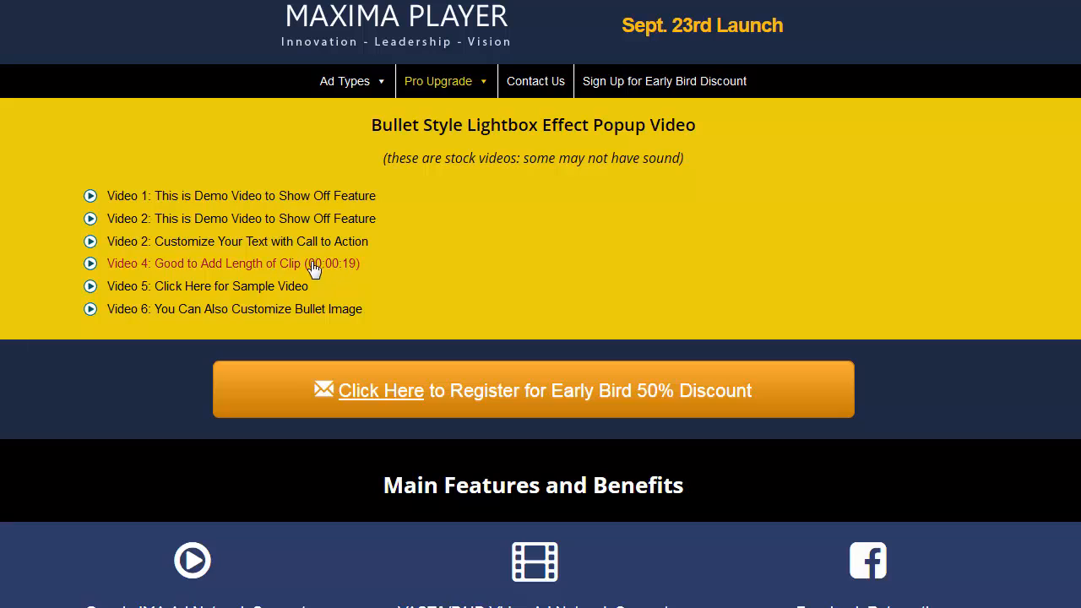
mouse_move(364, 272)
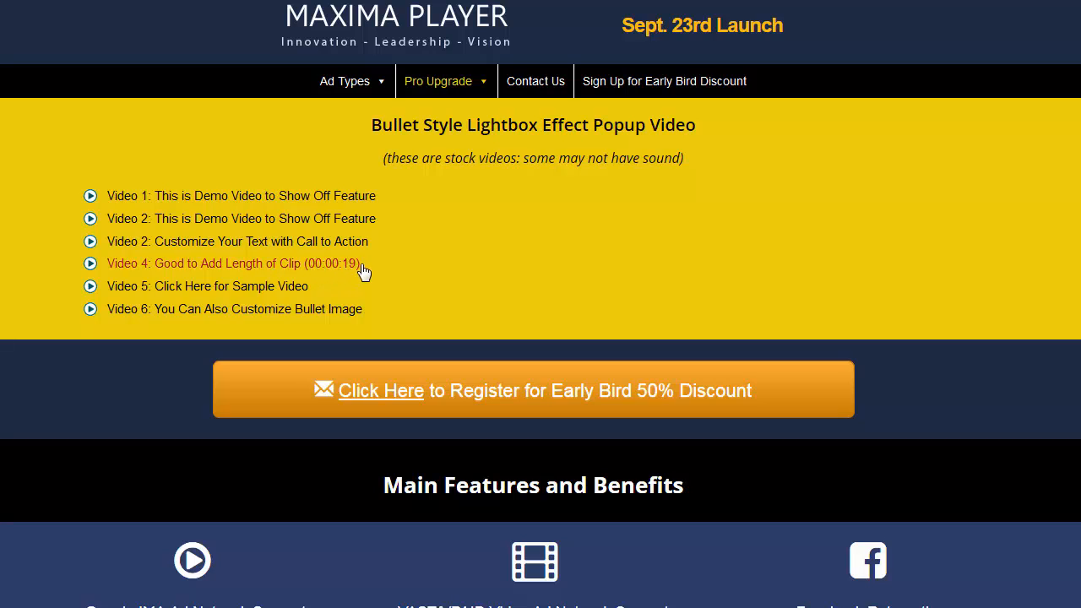
mouse_move(307, 269)
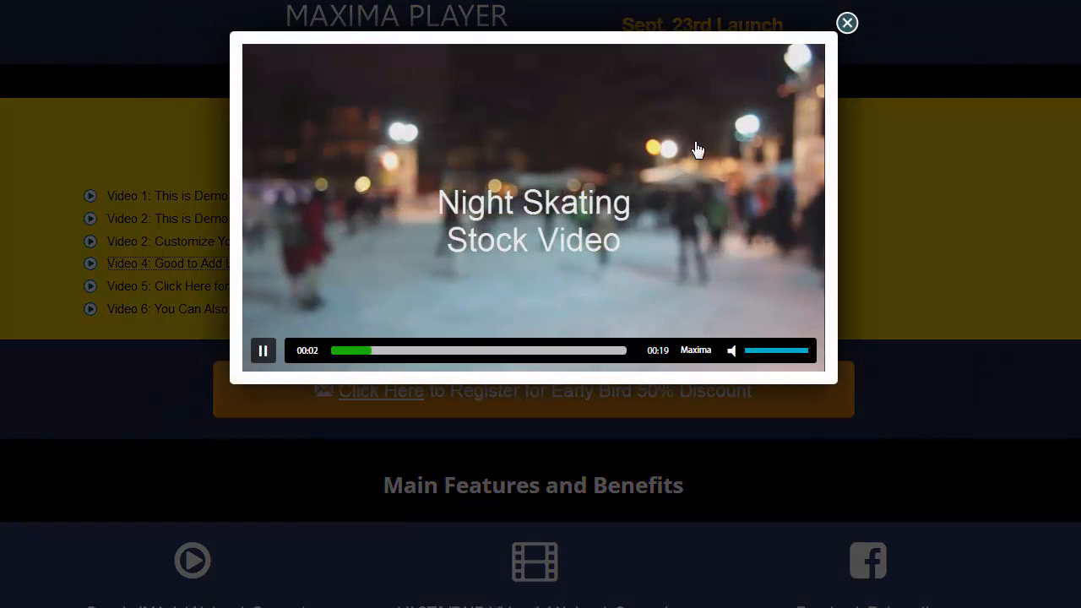
click(846, 23)
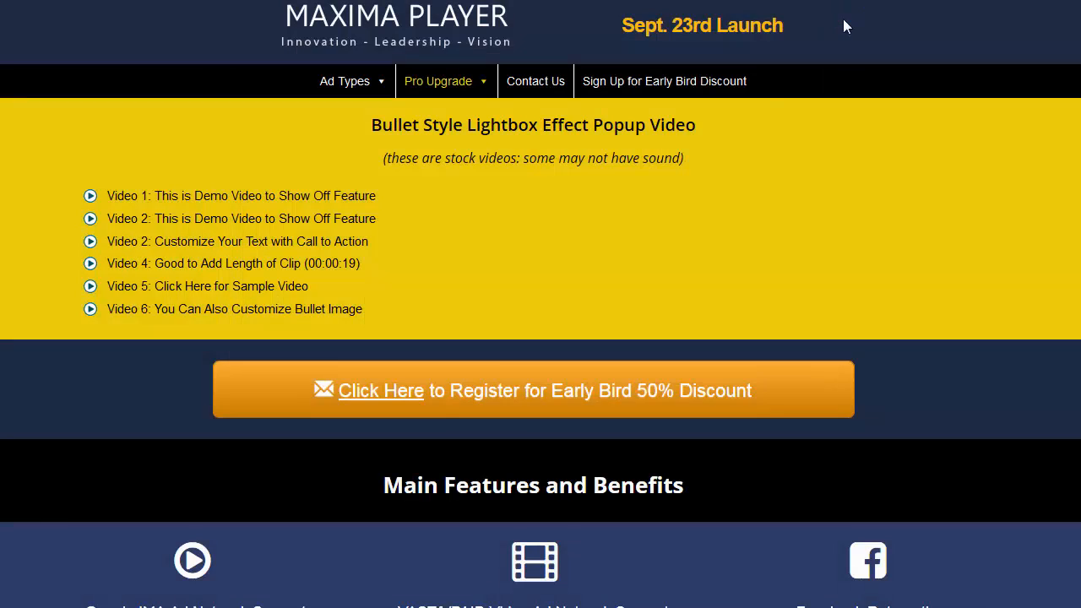